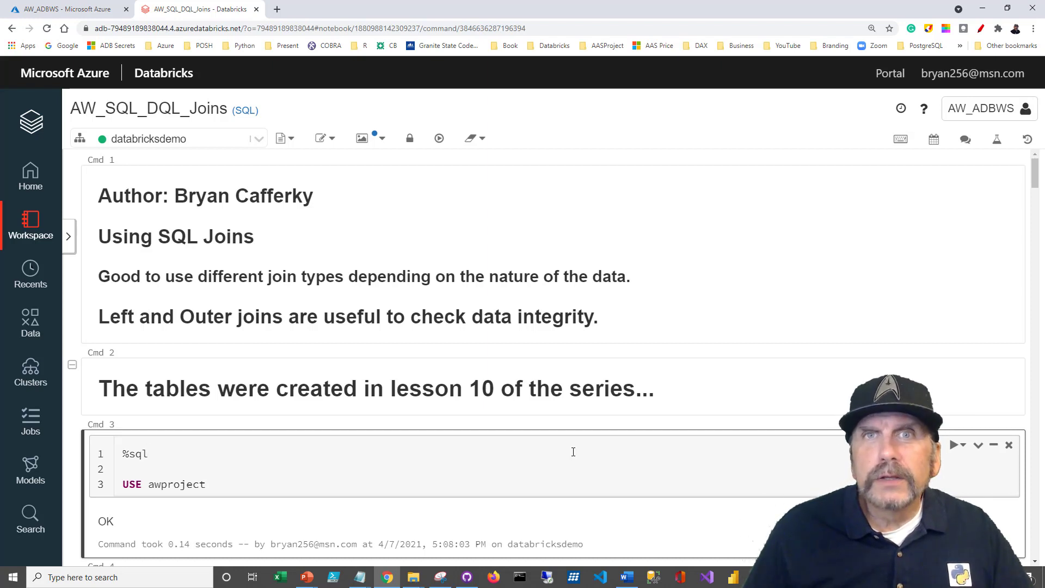
- Run the %sql USE awproject cell again so the notebook targets the awproject database
click(147, 453)
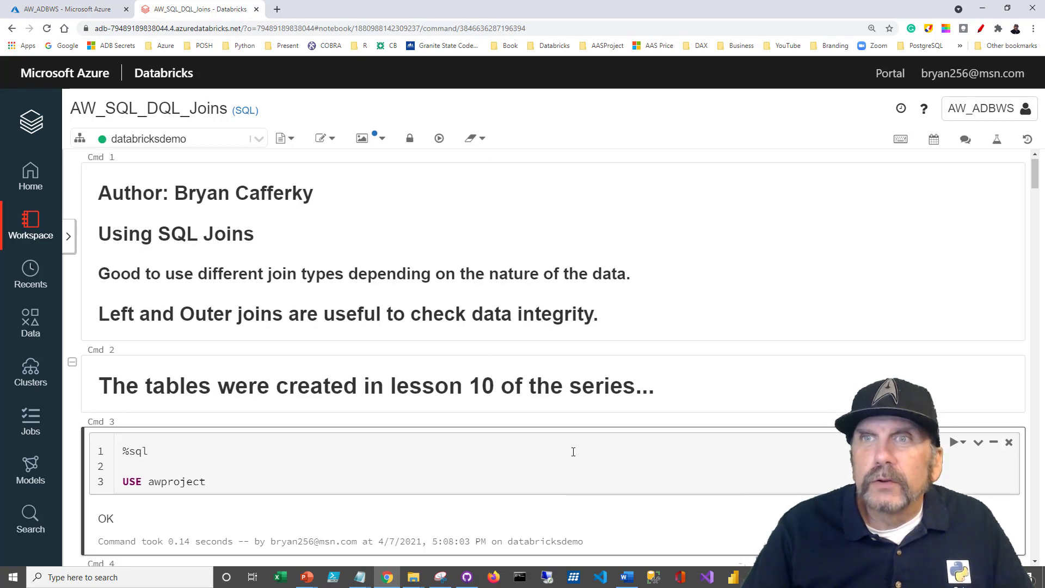
scroll(down, 3)
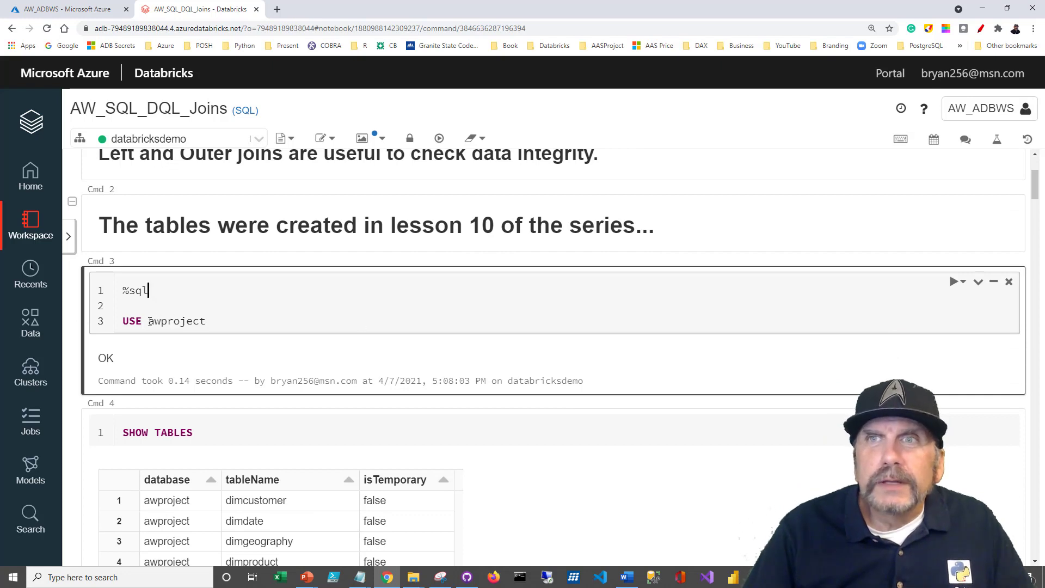
double_click(177, 322)
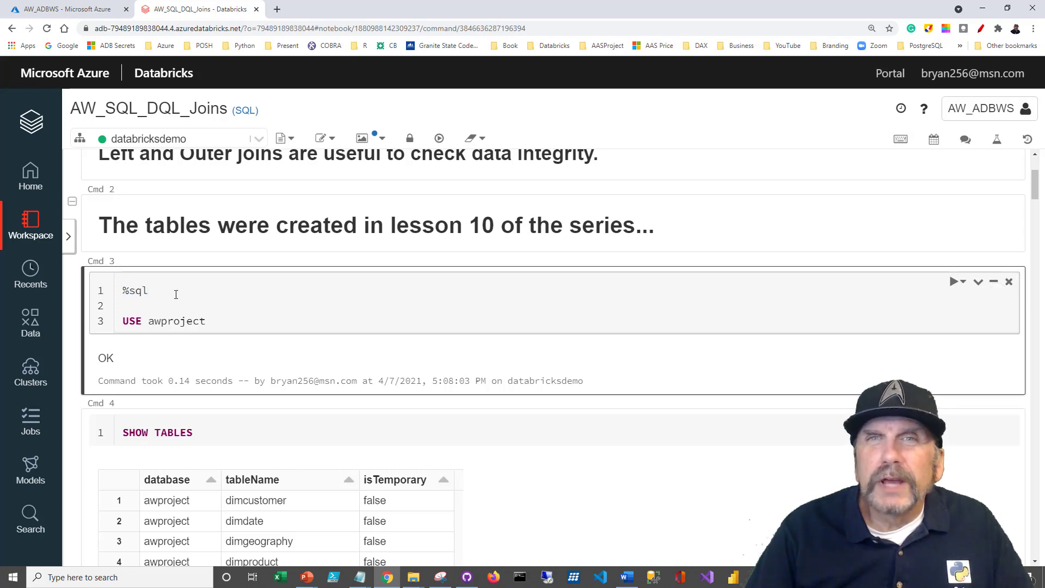
click(148, 290)
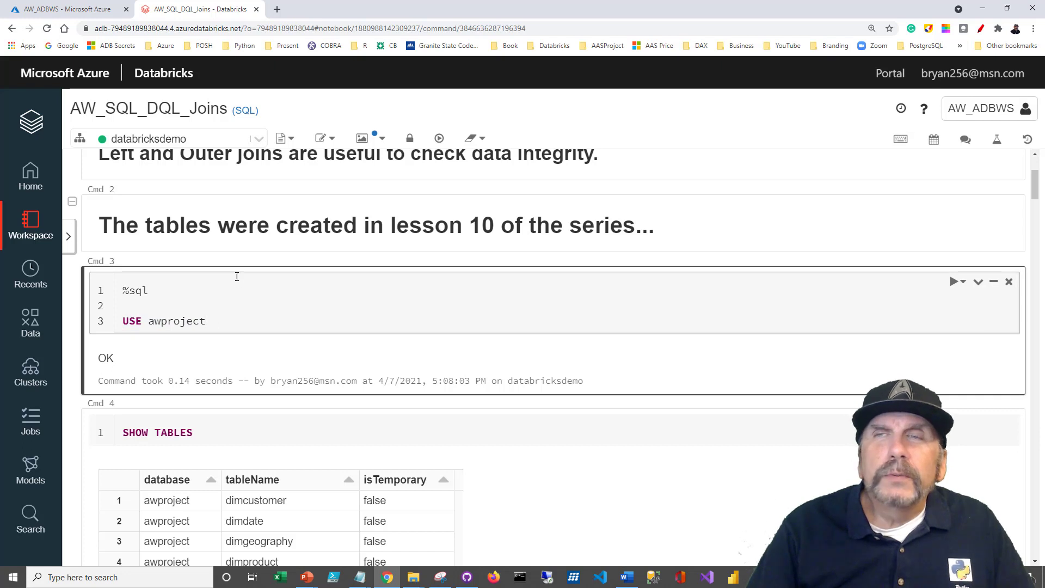
click(205, 320)
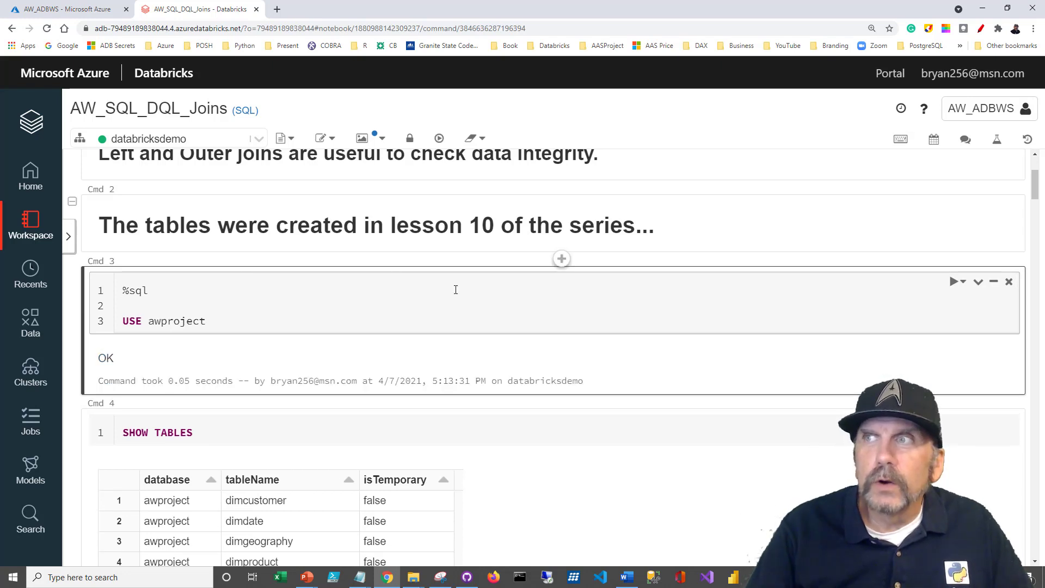
- Scroll through the SHOW TABLES result grid down to the SQL Joins By Type heading
scroll(down, 3)
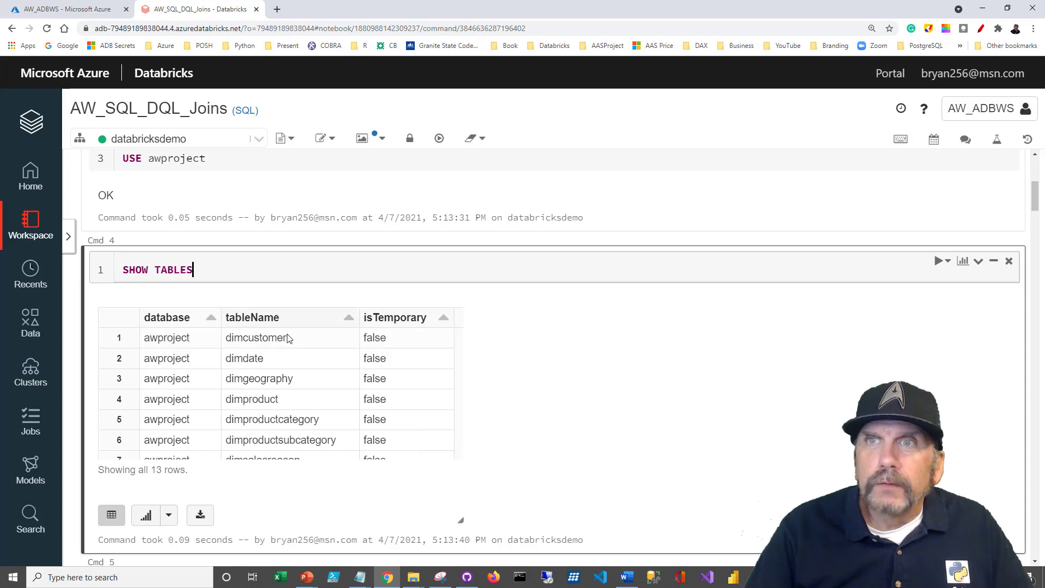
scroll(down, 3)
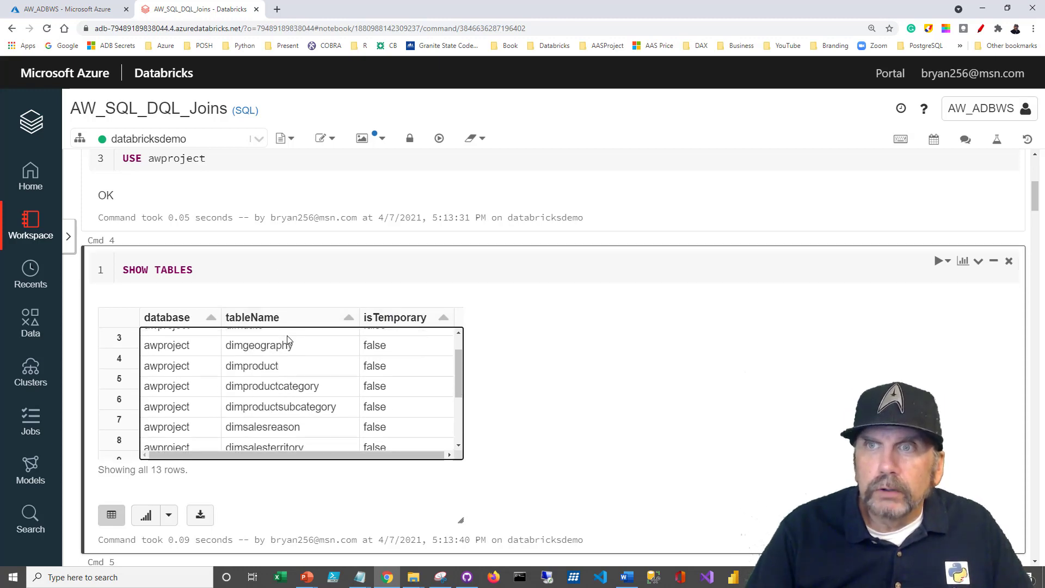
scroll(down, 3)
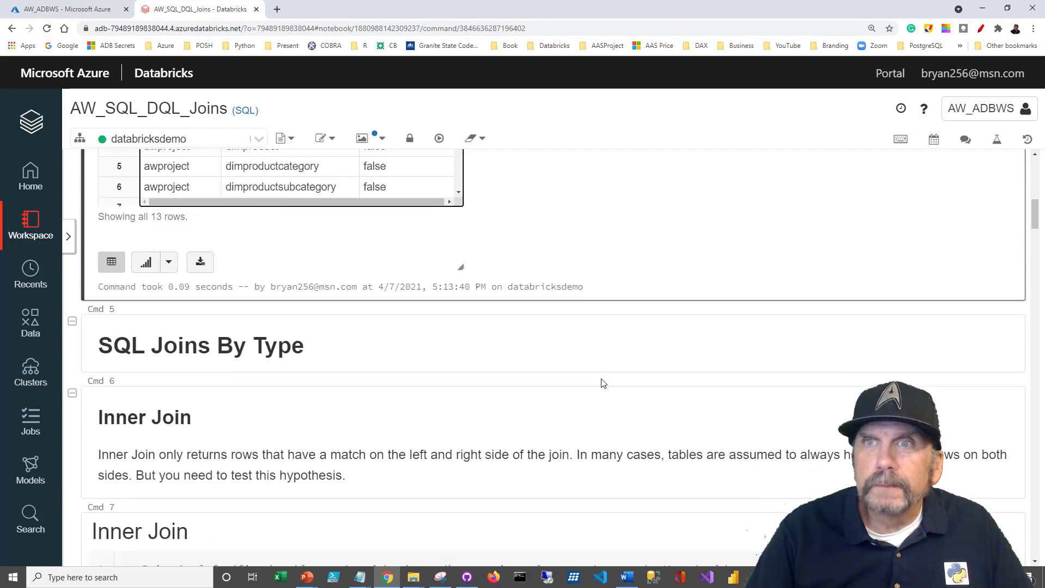
- Scroll to the Inner Join cell joining dimproduct and dimproductsubcategory with its results
scroll(down, 3)
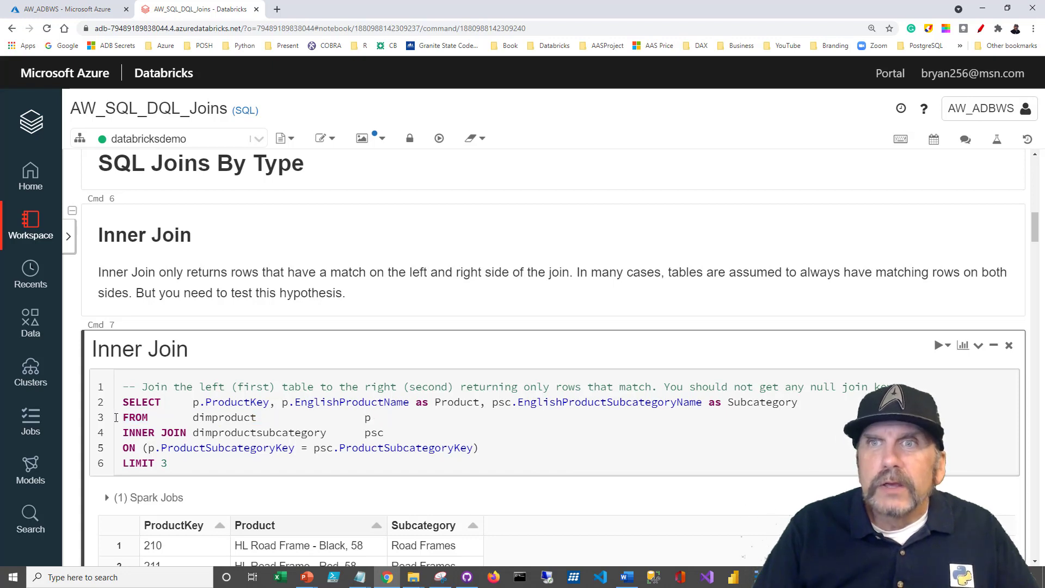
- Highlight the SELECT columns and INNER JOIN dimproductsubcategory line while reviewing the query
click(381, 434)
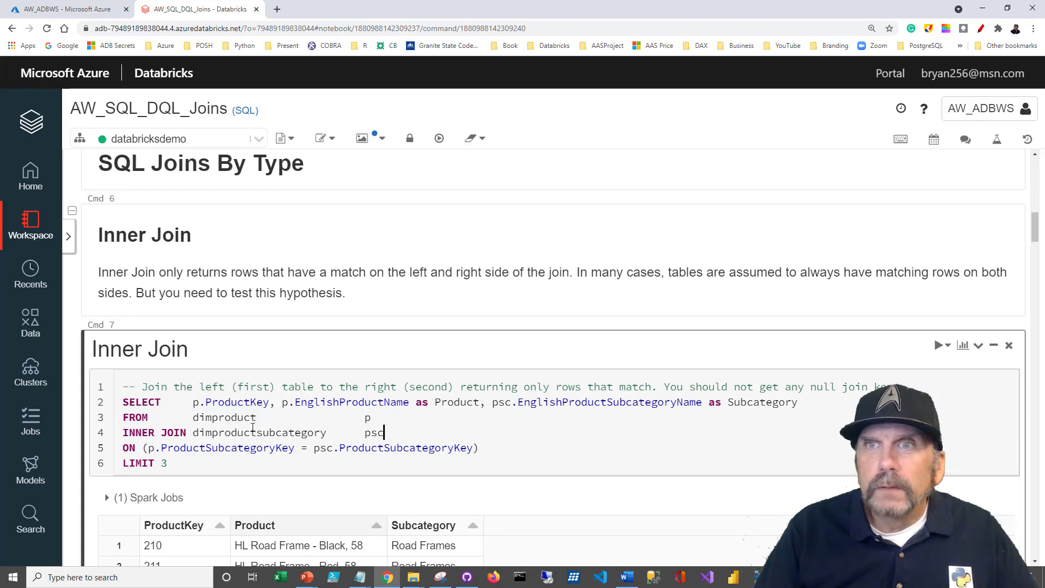
drag(123, 432, 346, 433)
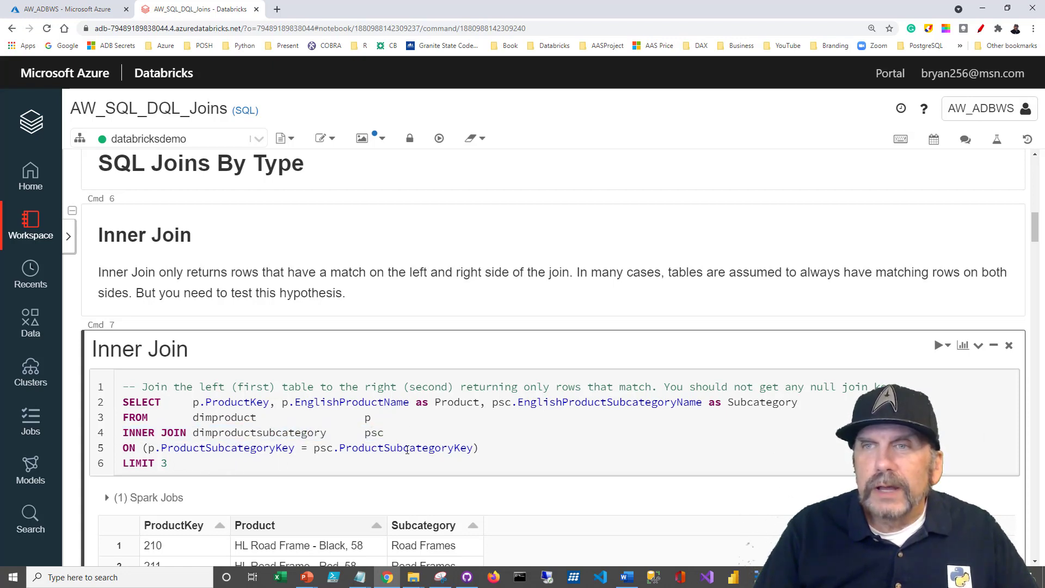
click(293, 447)
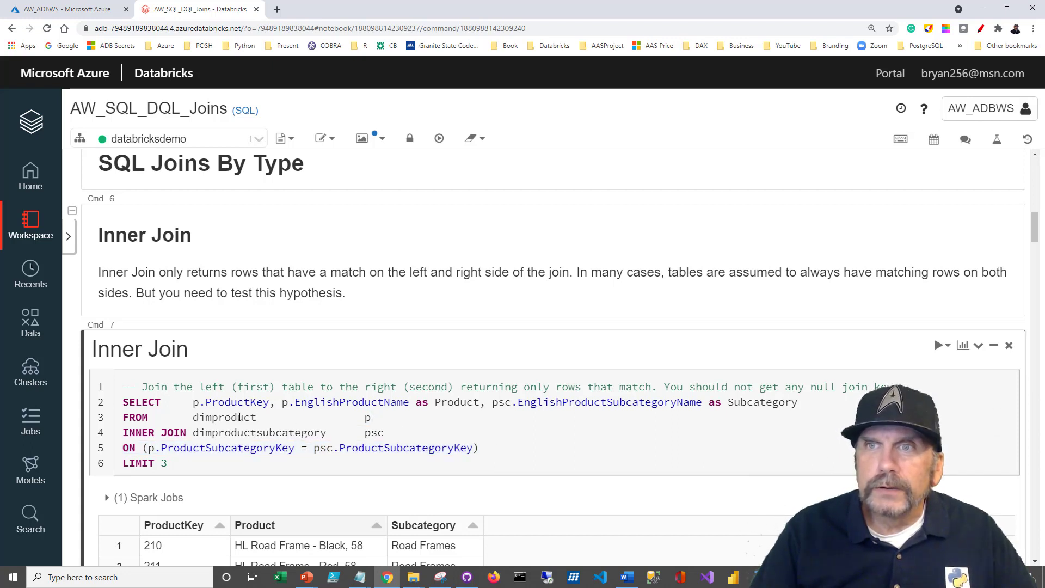
double_click(375, 433)
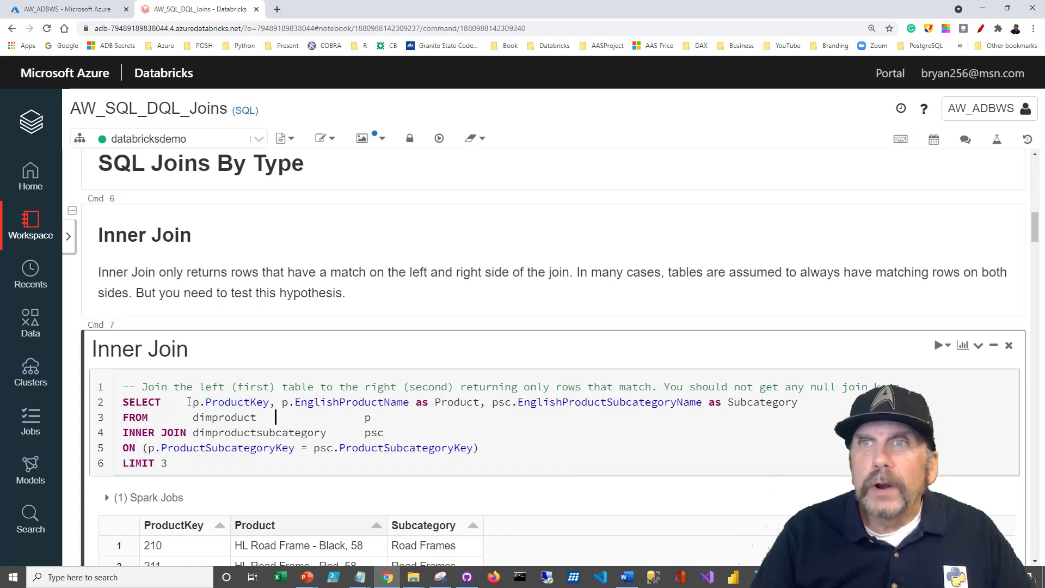
- Point out the subcategory name expression, run the Inner Join and review its 3 matched rows
double_click(229, 403)
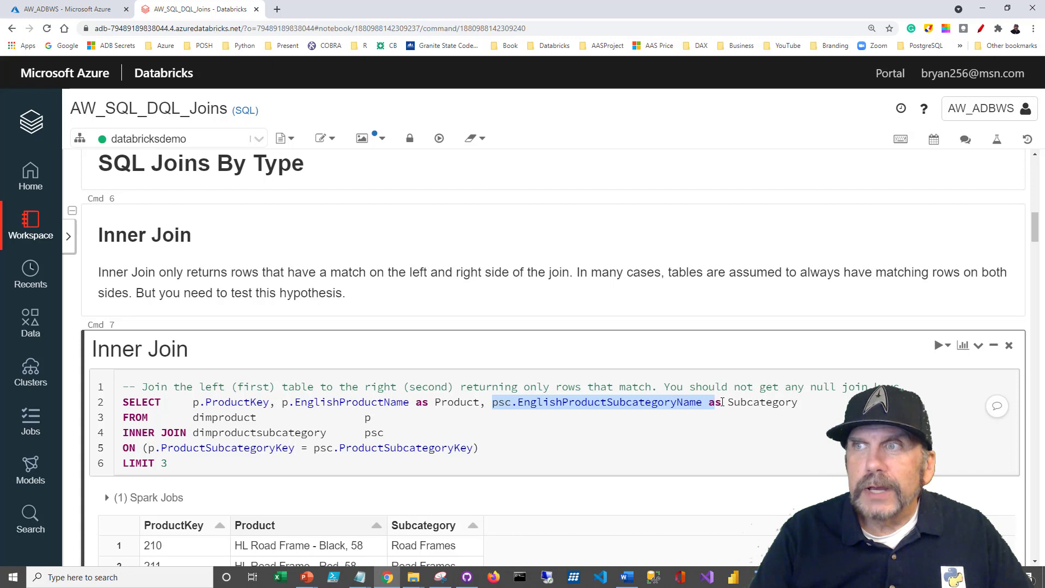
click(384, 432)
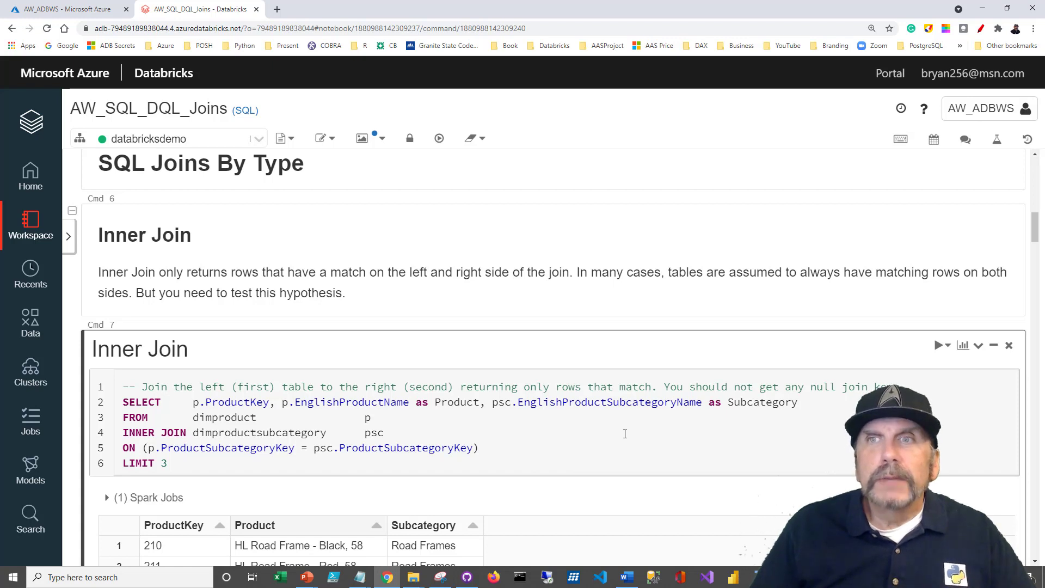
click(384, 432)
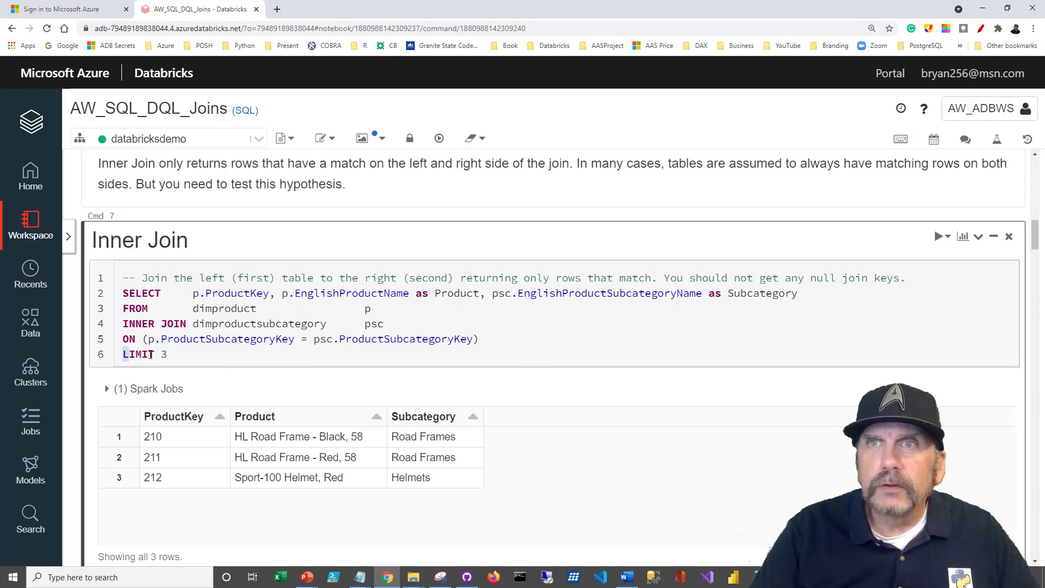
scroll(down, 3)
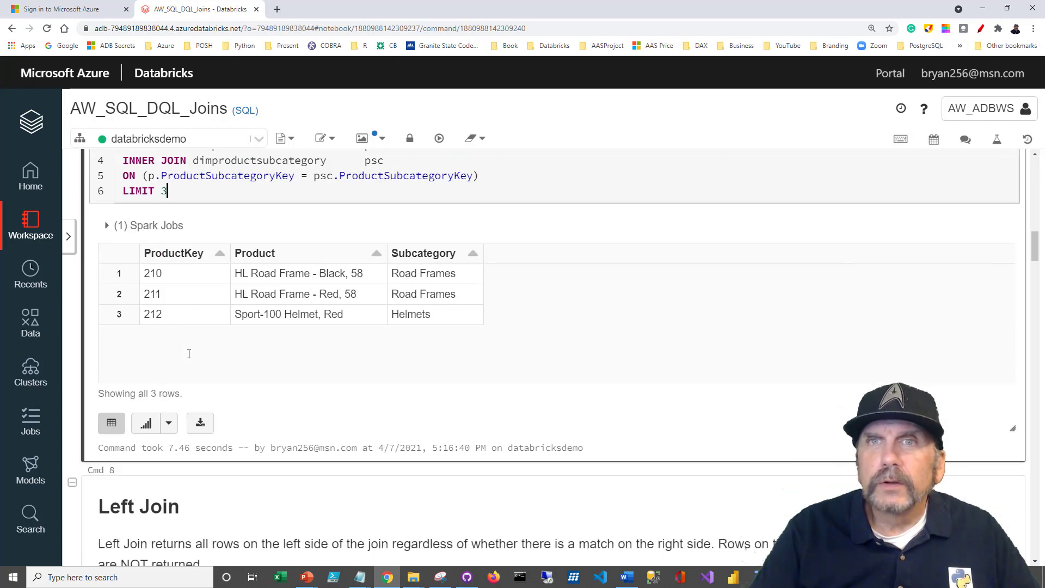
- Scroll past the Left Join results returning unmatched products with null subcategories
scroll(down, 3)
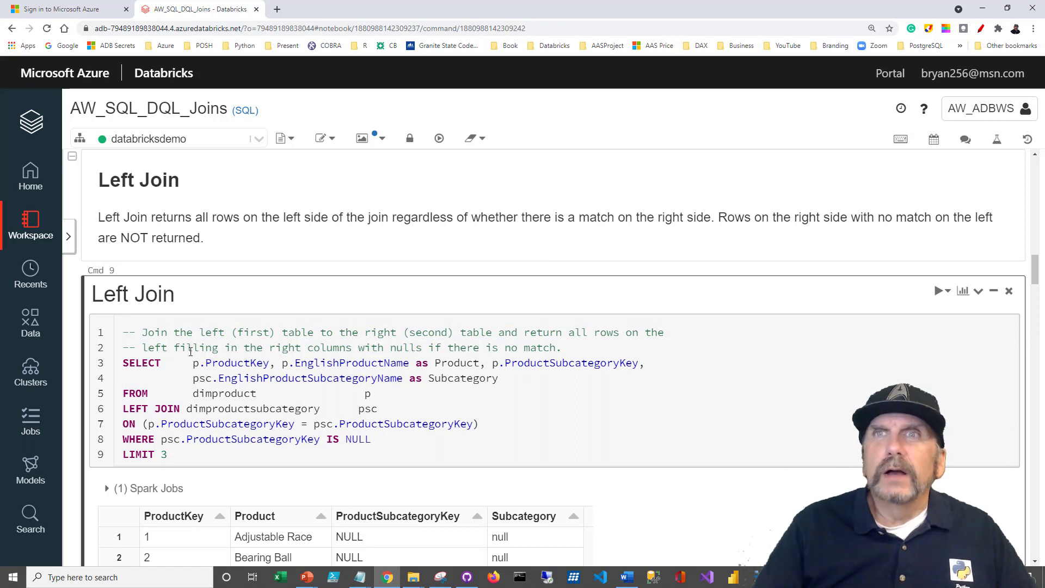
scroll(down, 3)
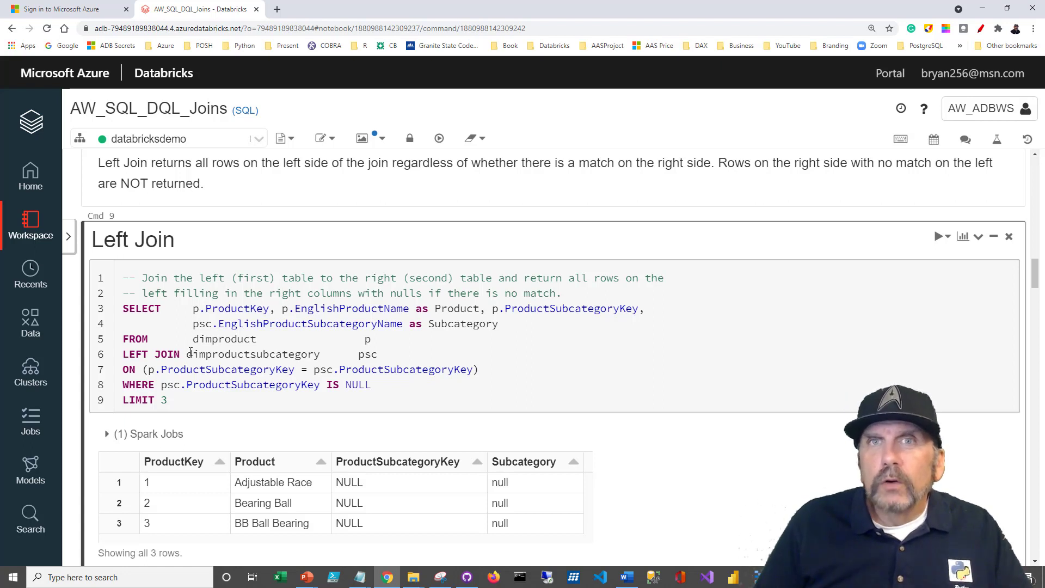
mouse_move(111, 361)
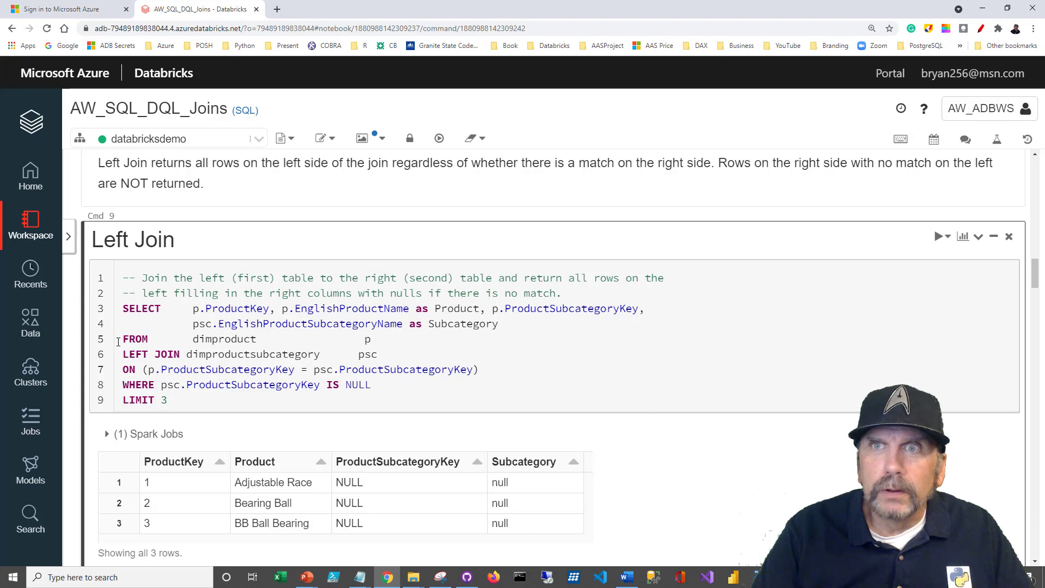
click(370, 340)
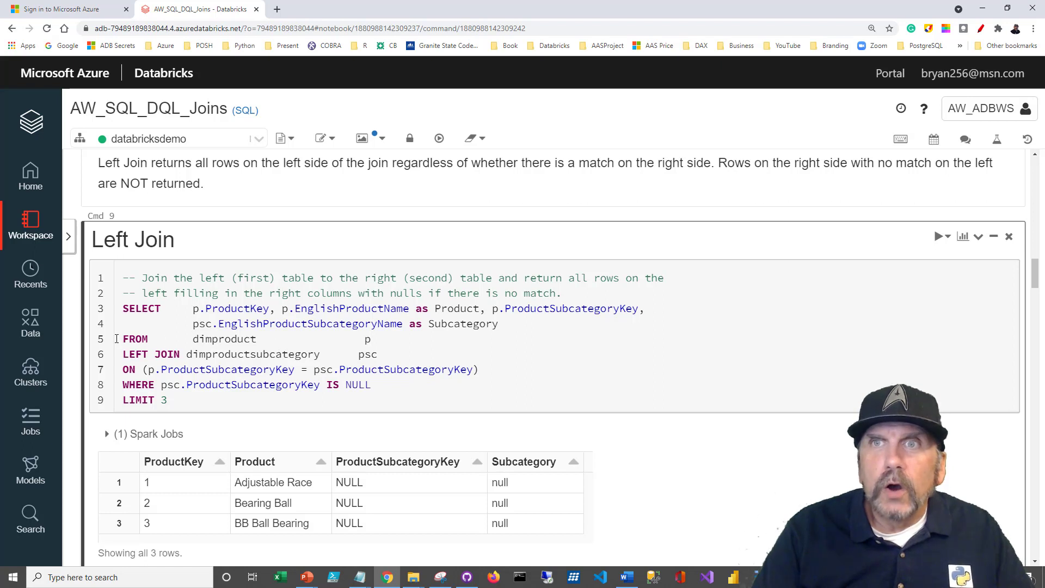
mouse_move(128, 355)
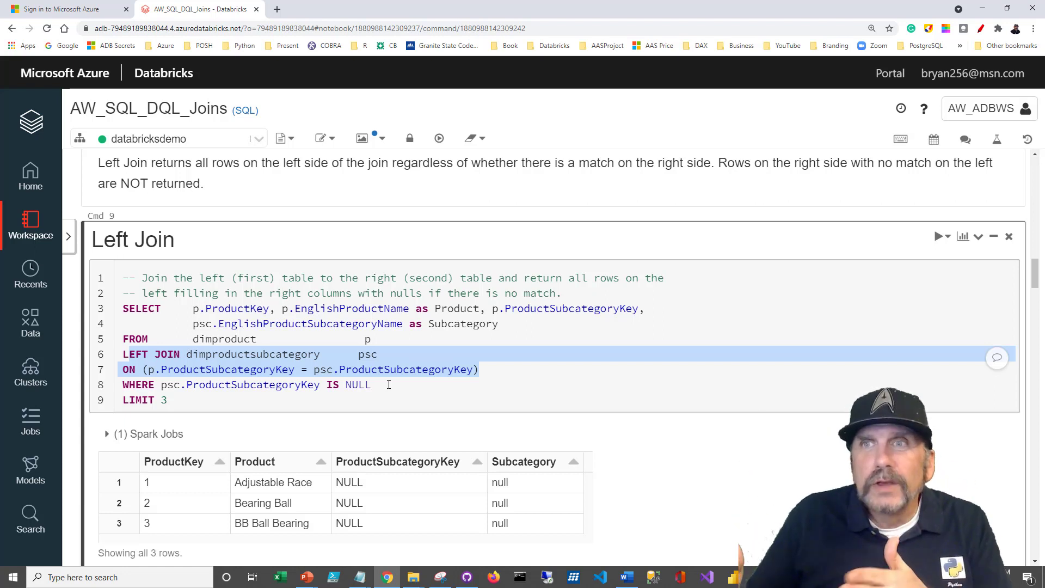
- Highlight lines in the 'Check the product categories' query under the Full Outer Join notes
click(330, 386)
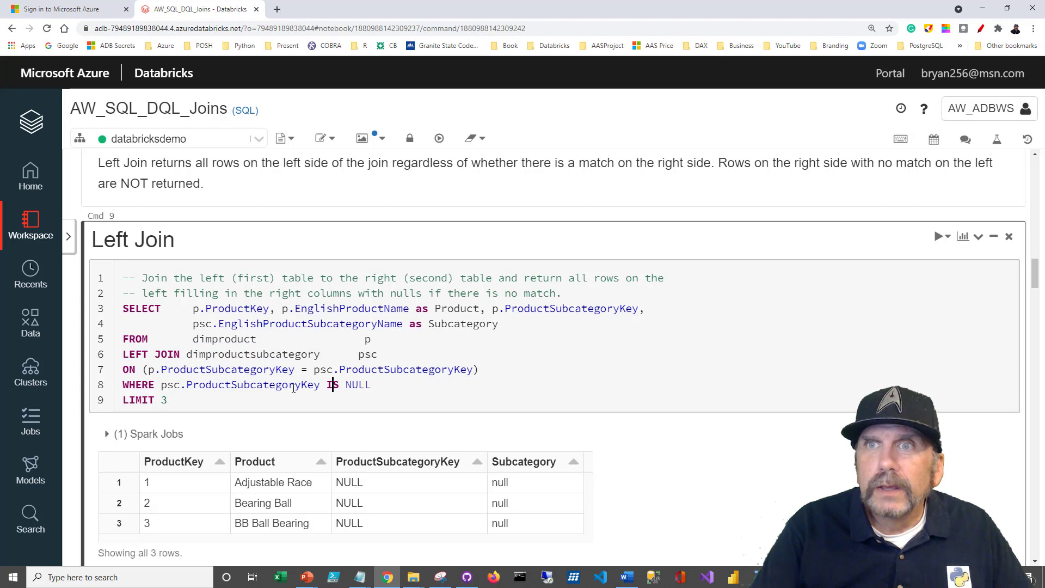
drag(124, 384, 342, 384)
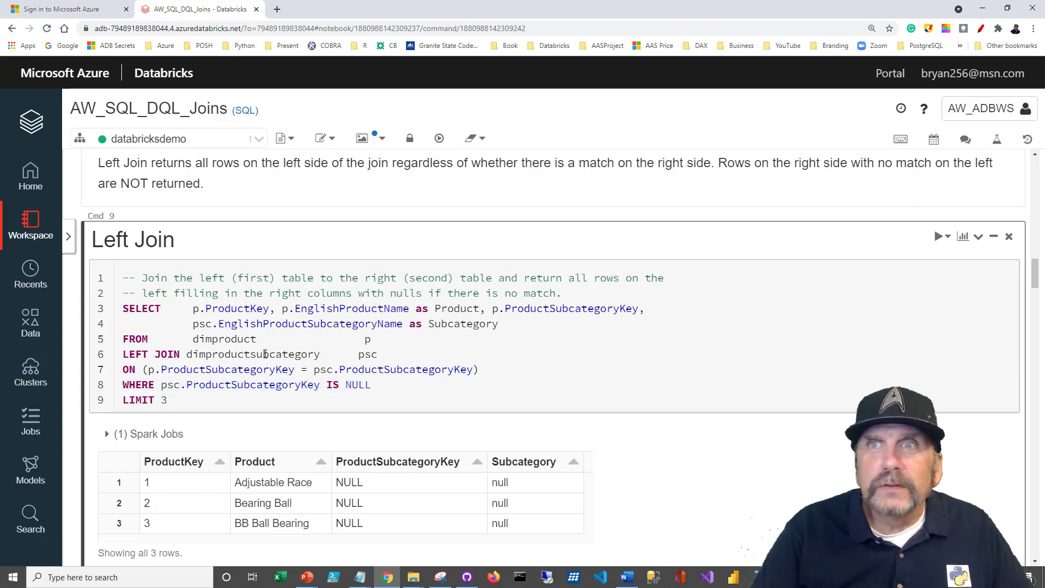
double_click(209, 339)
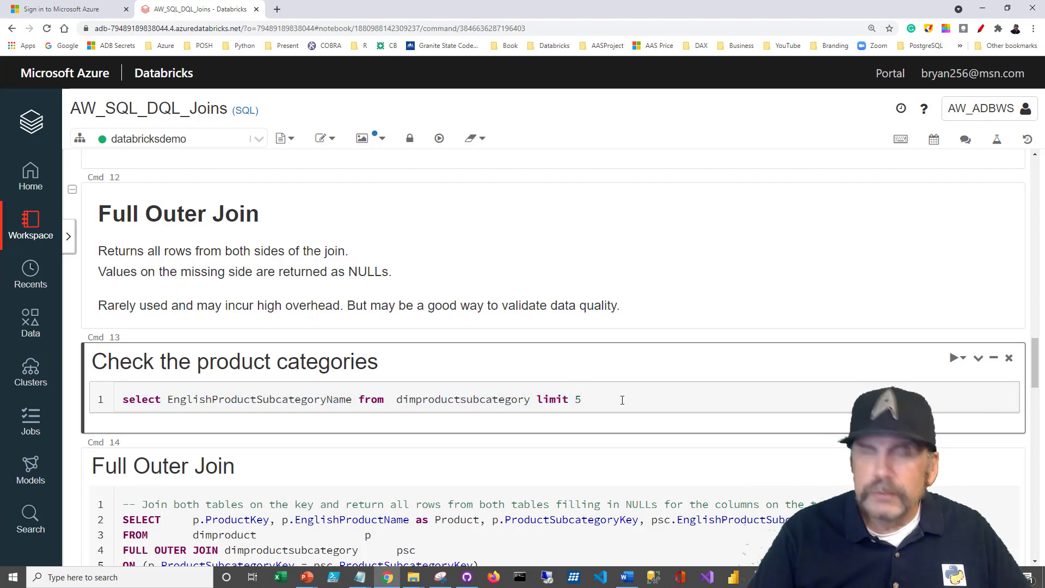
- Run the product categories check, listing five subcategory names, and reach the Full Outer Join cell
click(954, 357)
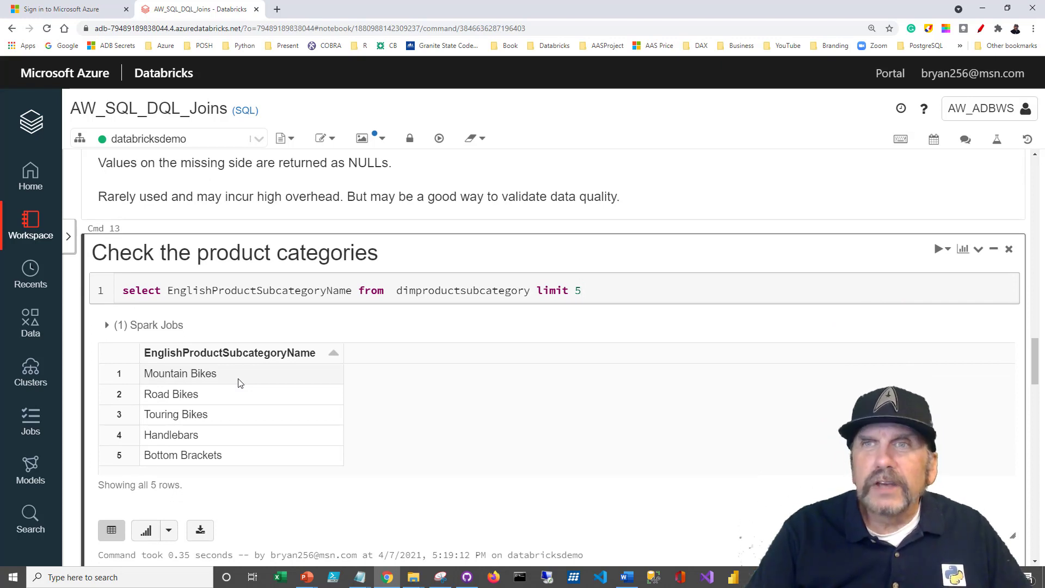
scroll(down, 3)
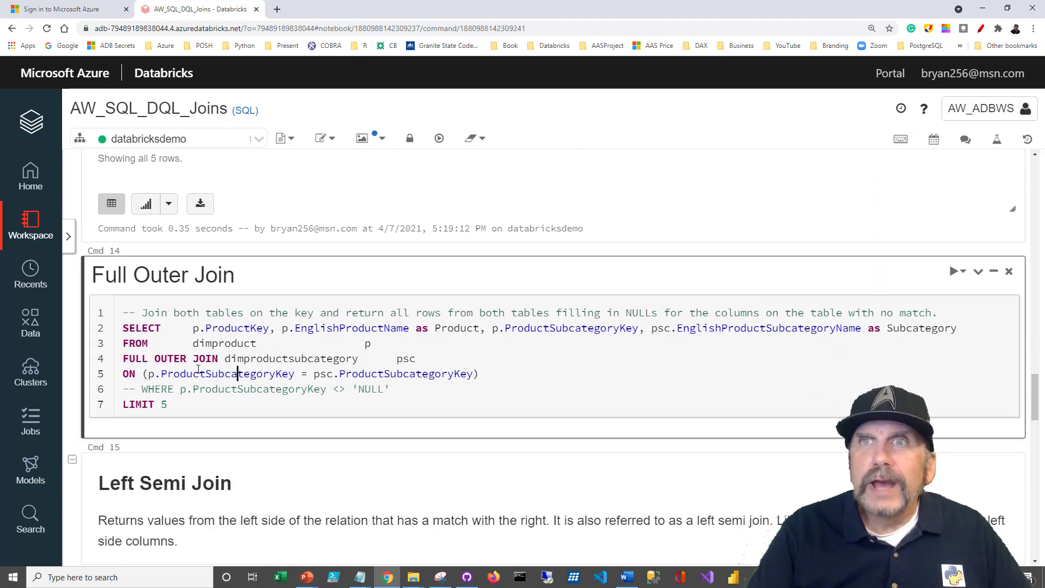
- Highlight the SELECT and FULL OUTER JOIN lines, then submit the Full Outer Join cell to run
double_click(141, 329)
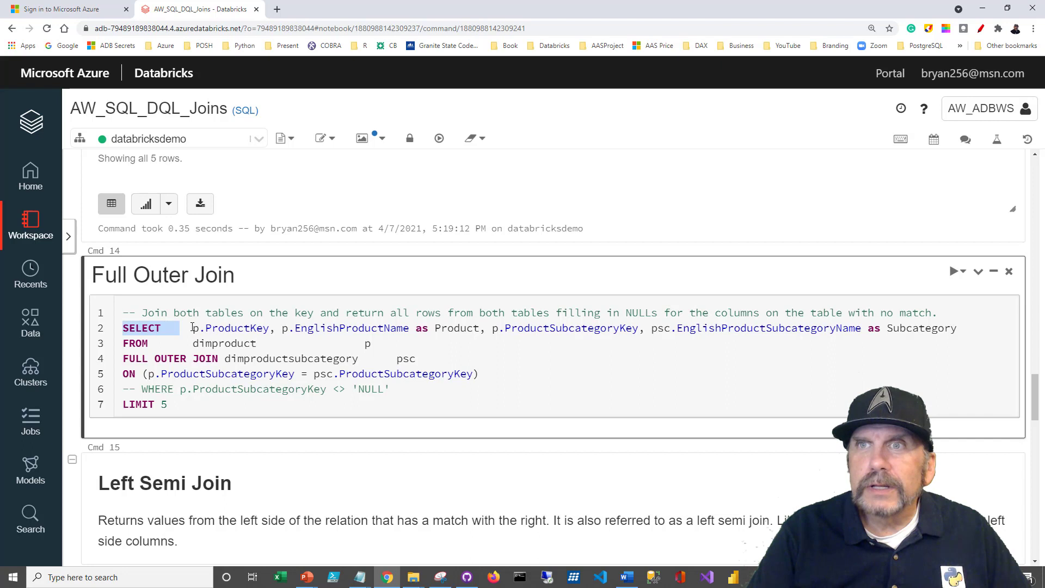
click(294, 343)
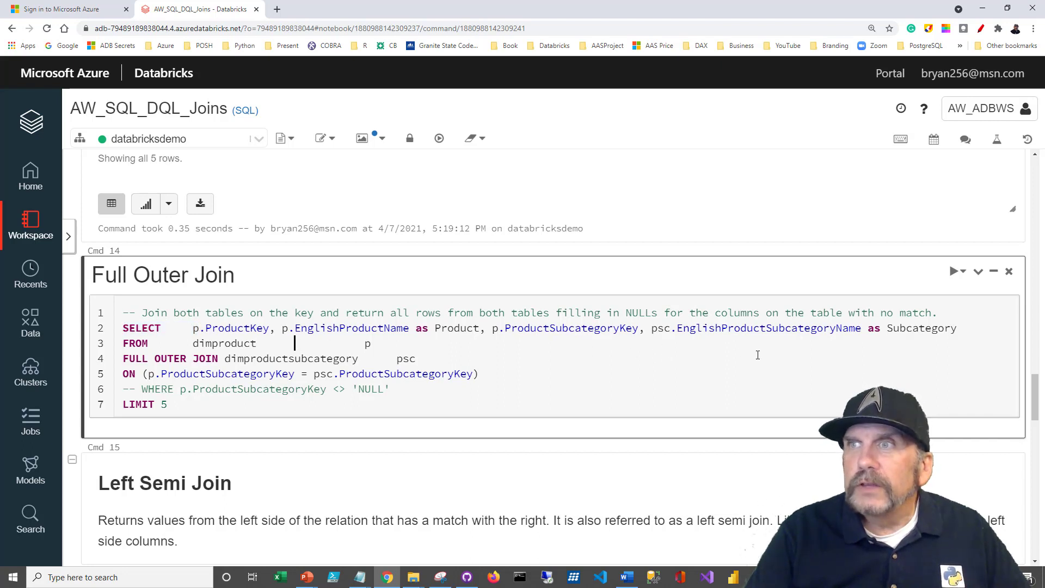
drag(651, 328, 862, 328)
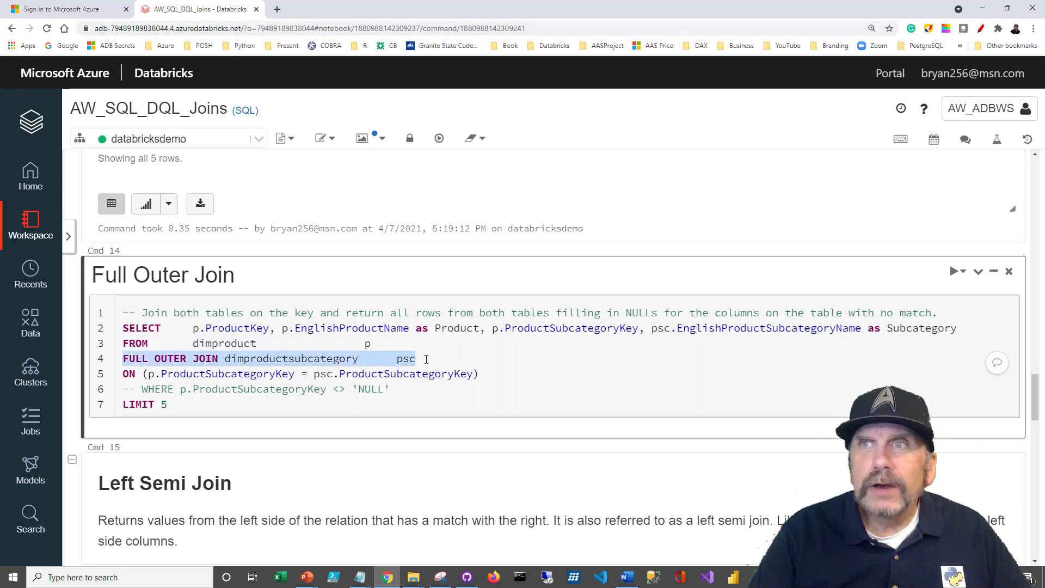
click(218, 363)
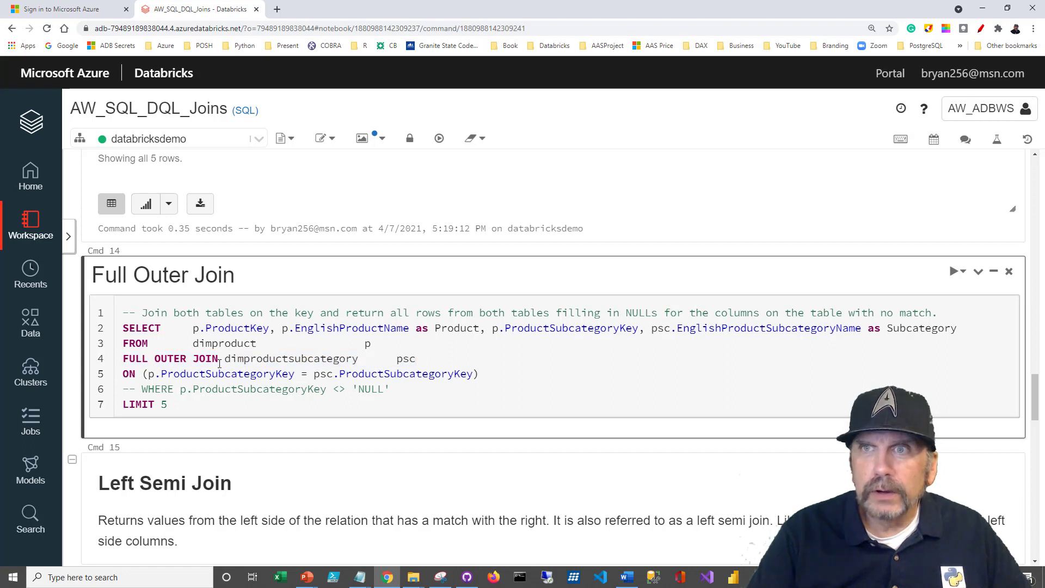
double_click(292, 360)
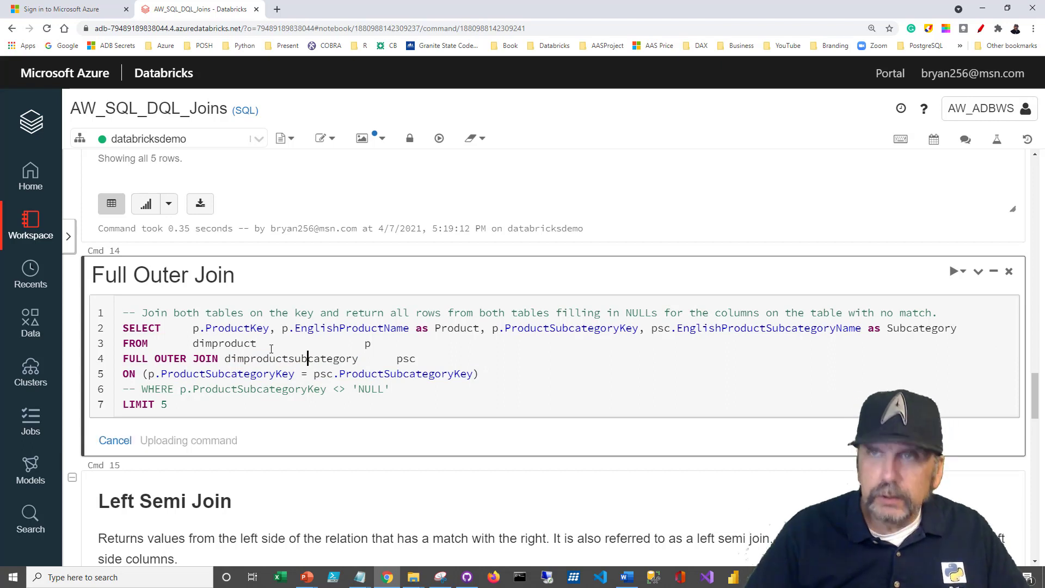
- Review the Full Outer Join results: five products like Adjustable Race with NULL subcategory values
click(439, 138)
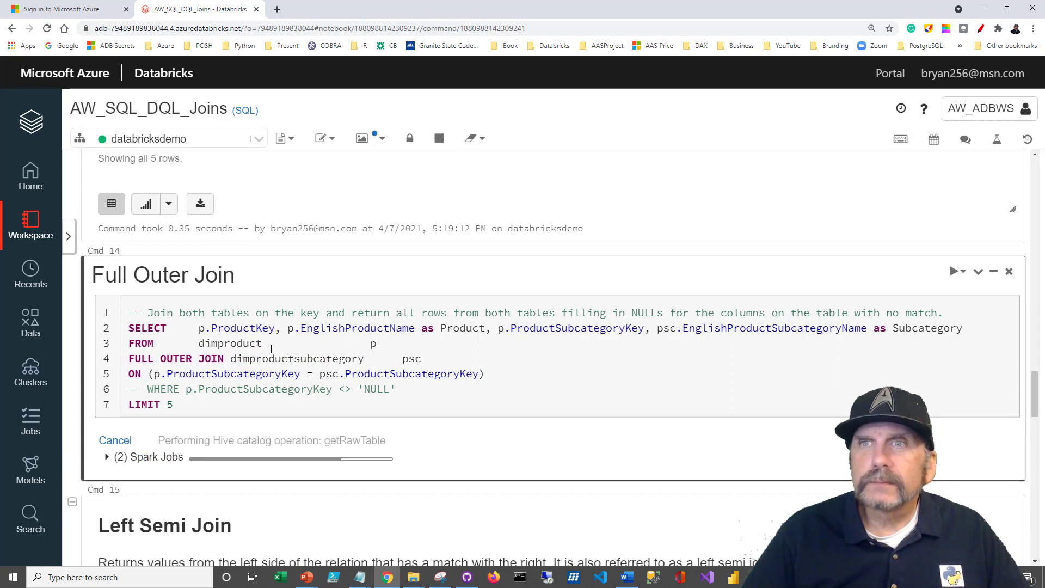
click(954, 271)
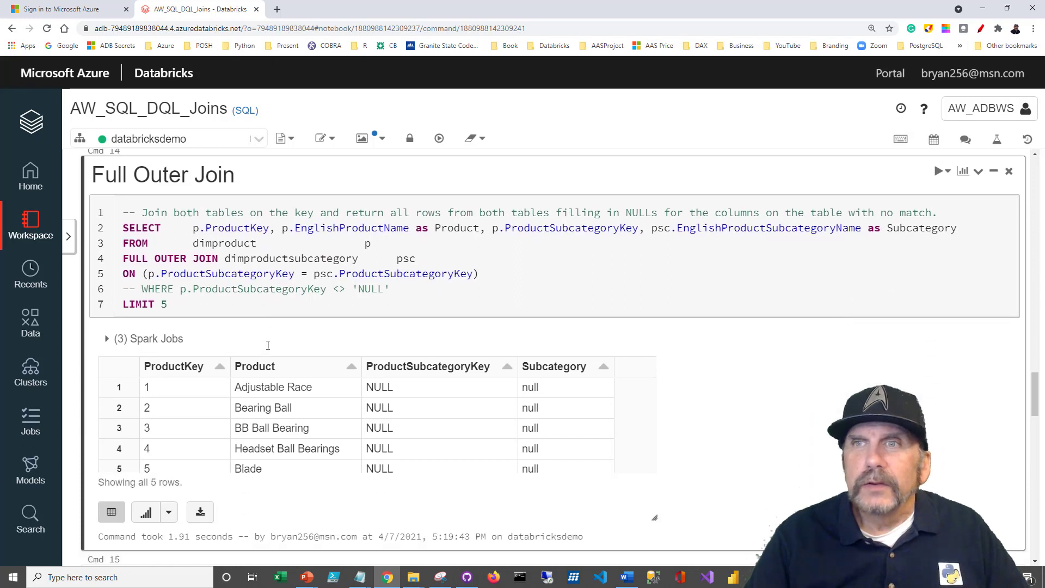
scroll(down, 3)
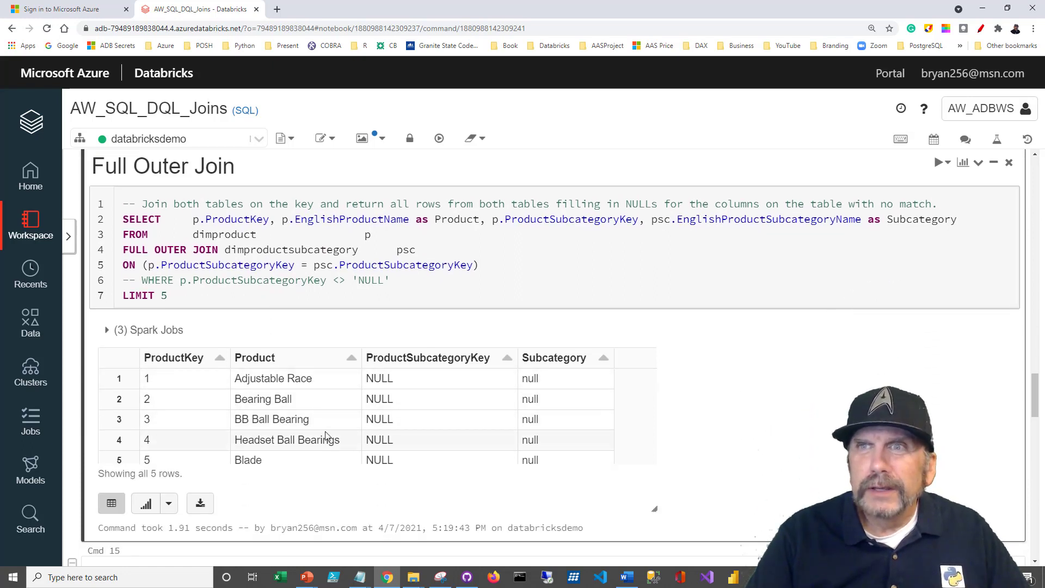
mouse_move(391, 362)
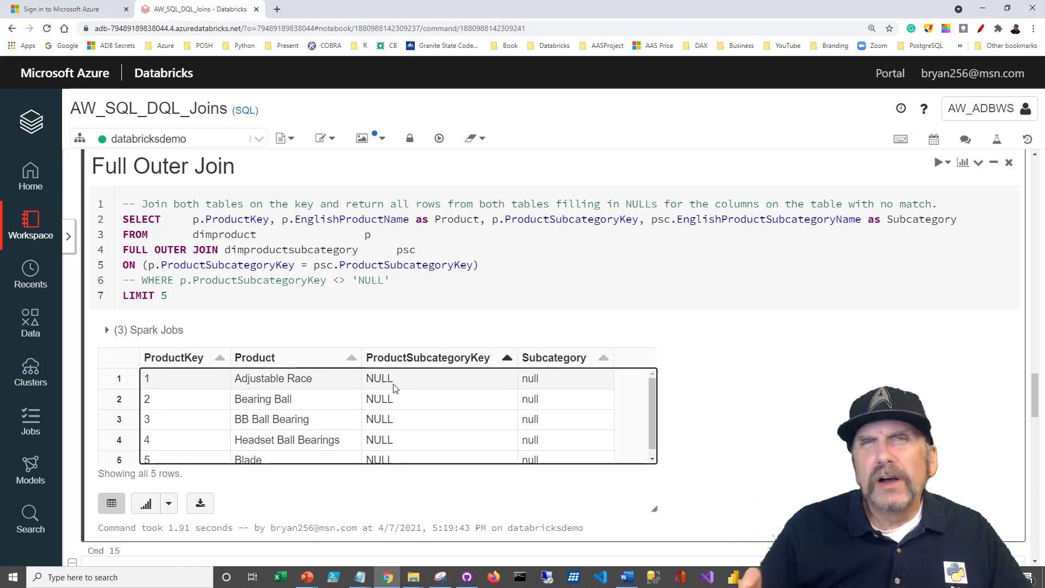
mouse_move(401, 379)
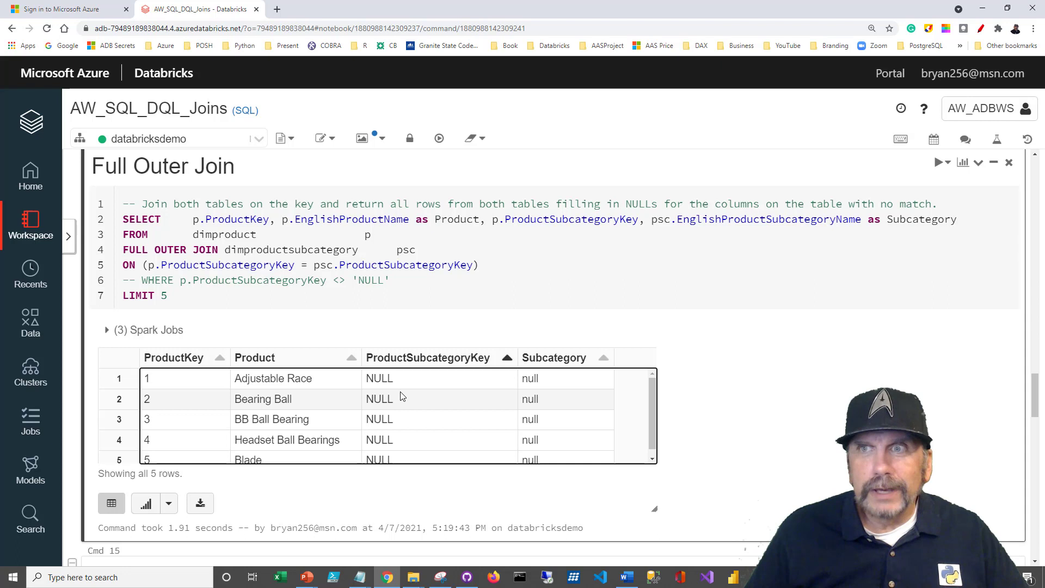
mouse_move(405, 412)
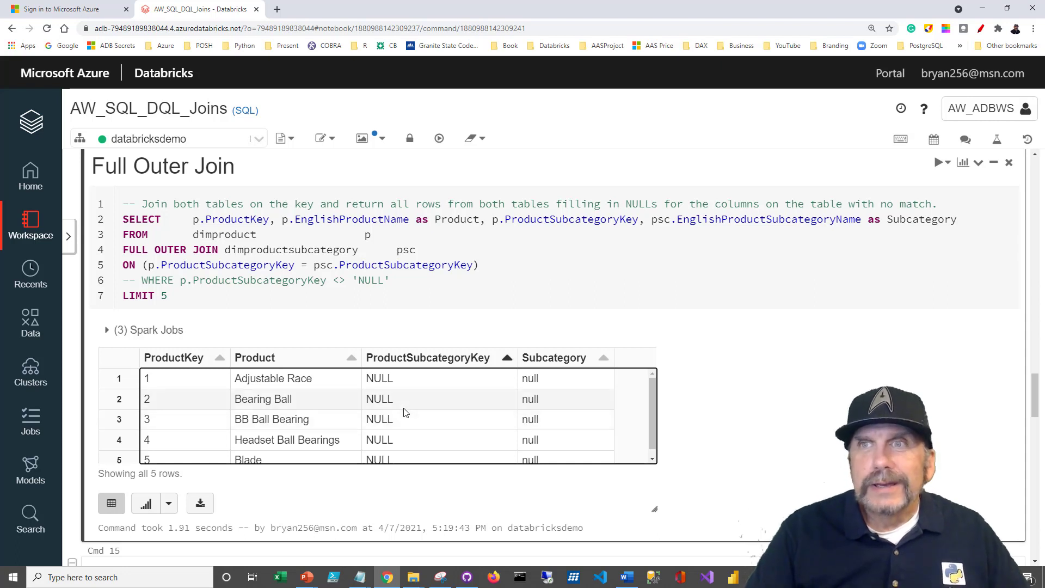
mouse_move(432, 408)
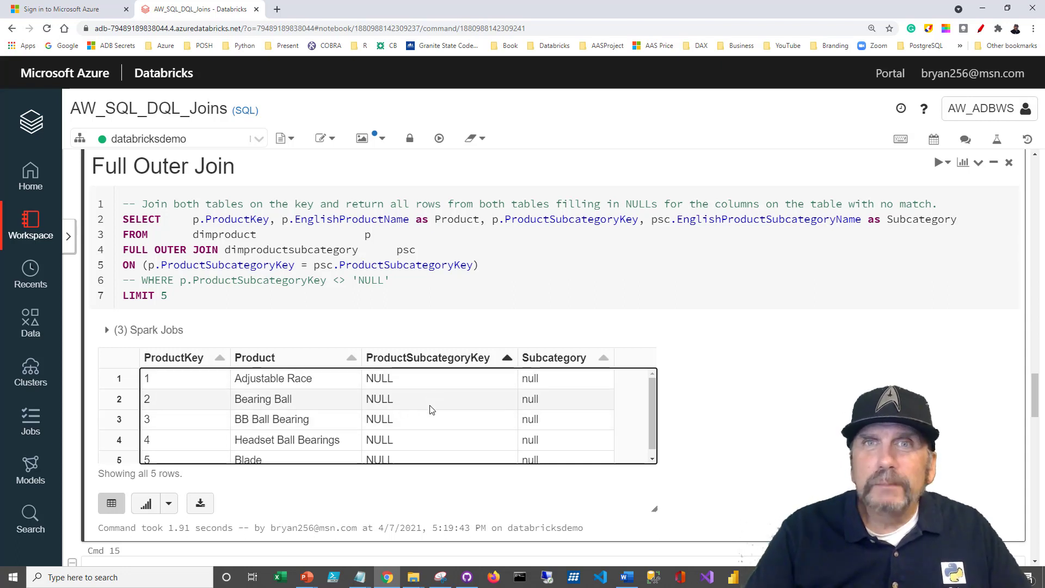
mouse_move(424, 424)
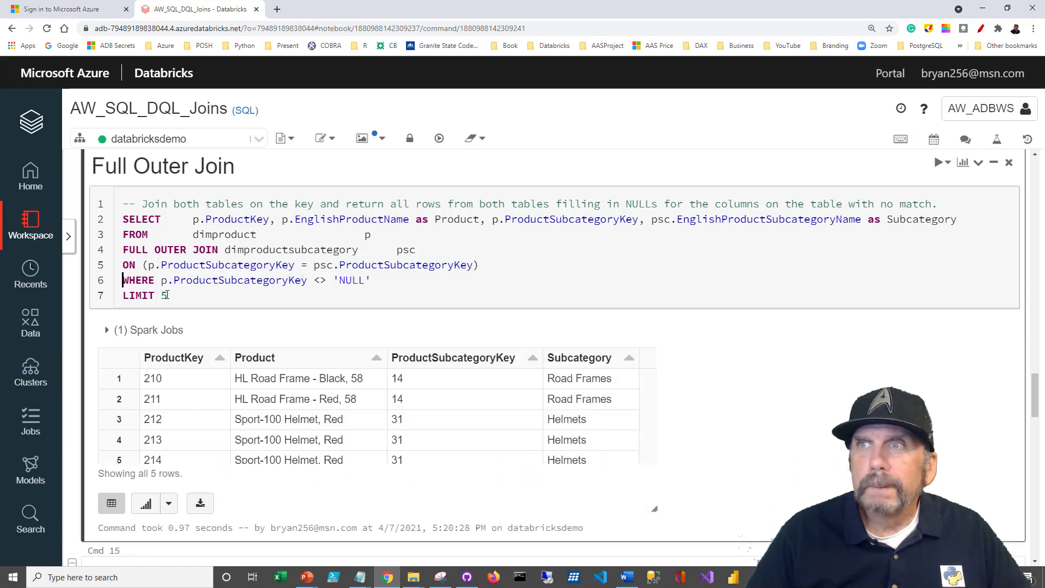
- Toggle the WHERE subcategory-key filter on and back off, then scroll to the Left Semi Join notes
drag(314, 280, 370, 280)
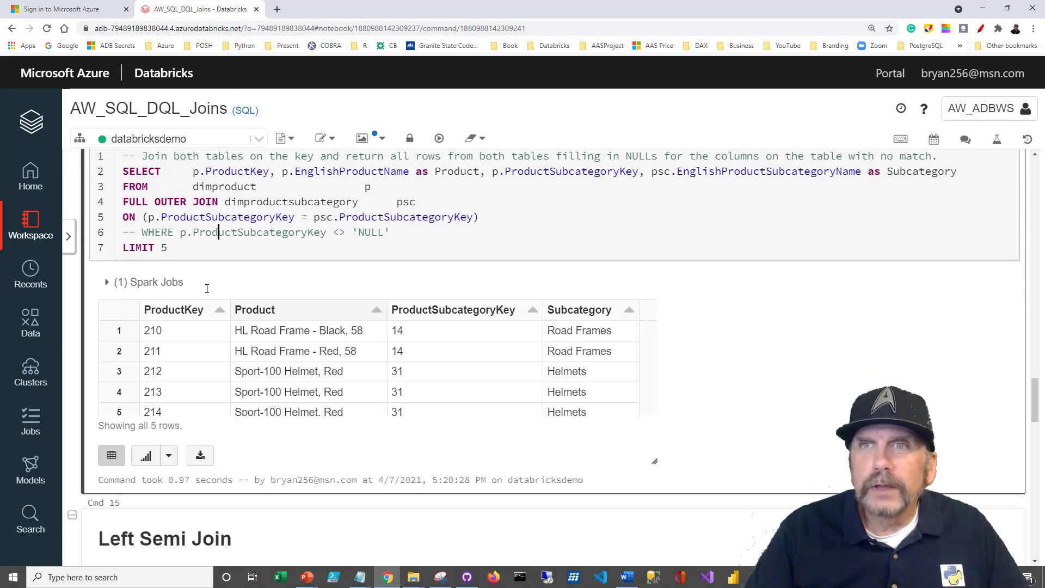
scroll(down, 3)
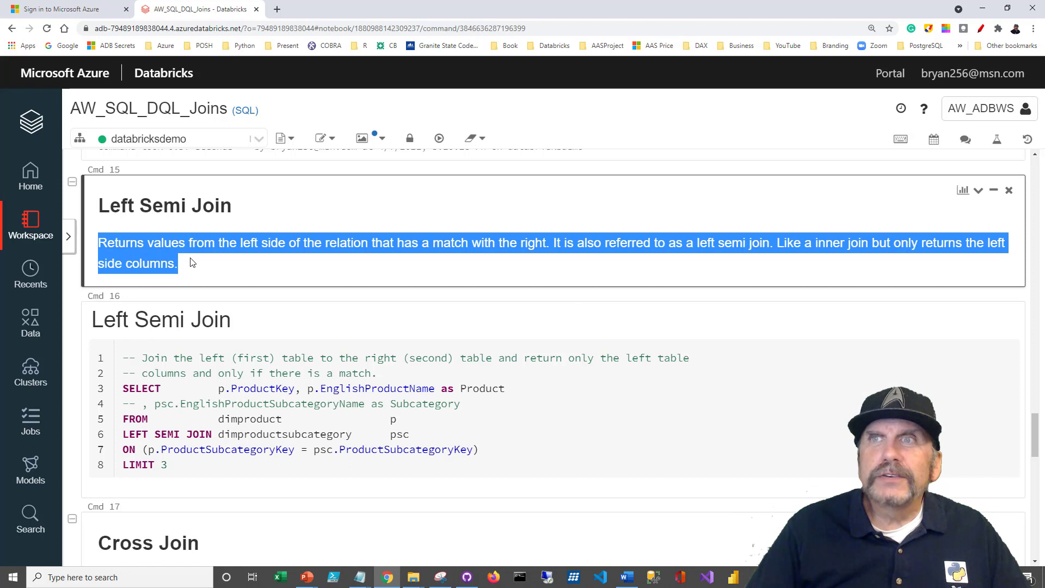
- Run the Left Semi Join, returning three products such as HL Road Frame - Black, 58 with left columns only
click(221, 257)
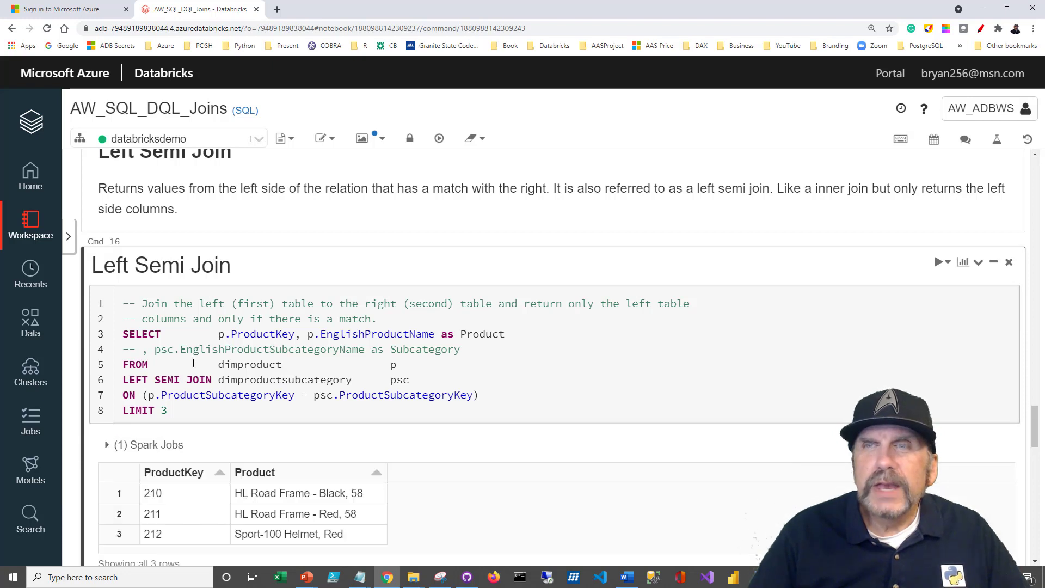
scroll(down, 3)
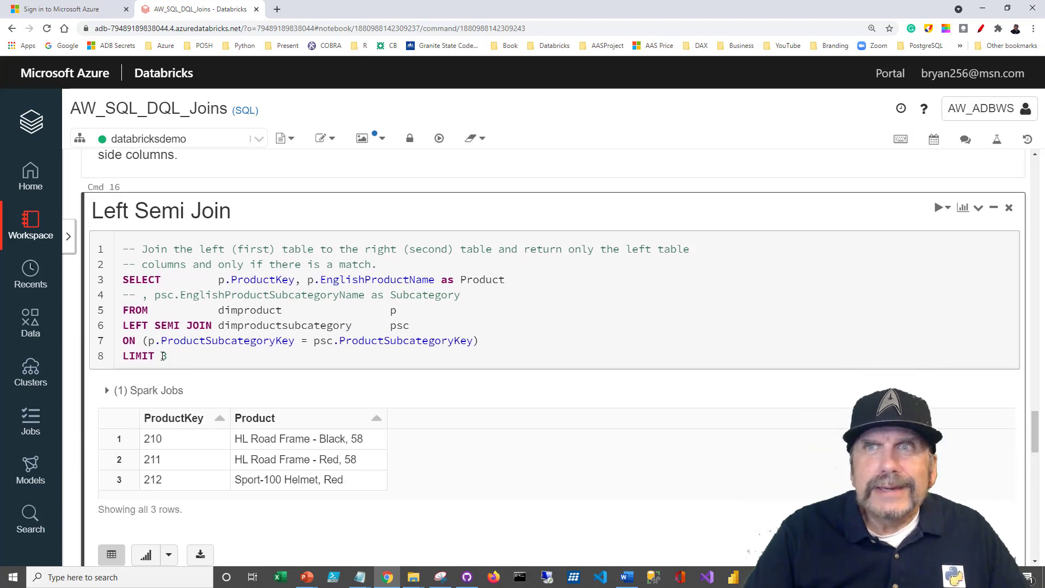
- Run the left semi join with LIMIT 3 and psc.EnglishProductSubcategoryName included, hitting an AnalysisException, then comment it out
text(3)
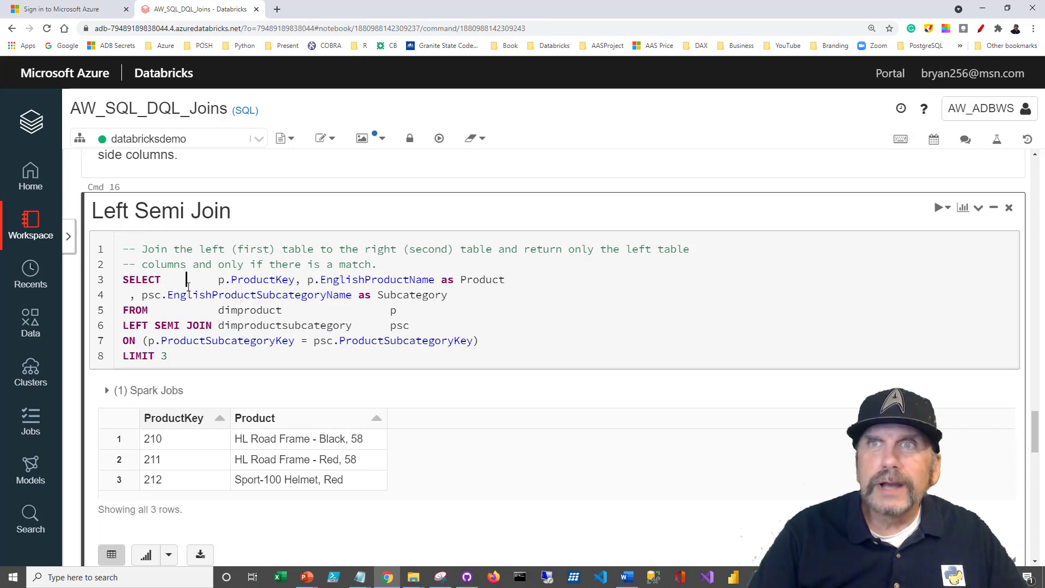
click(941, 207)
text(-- )
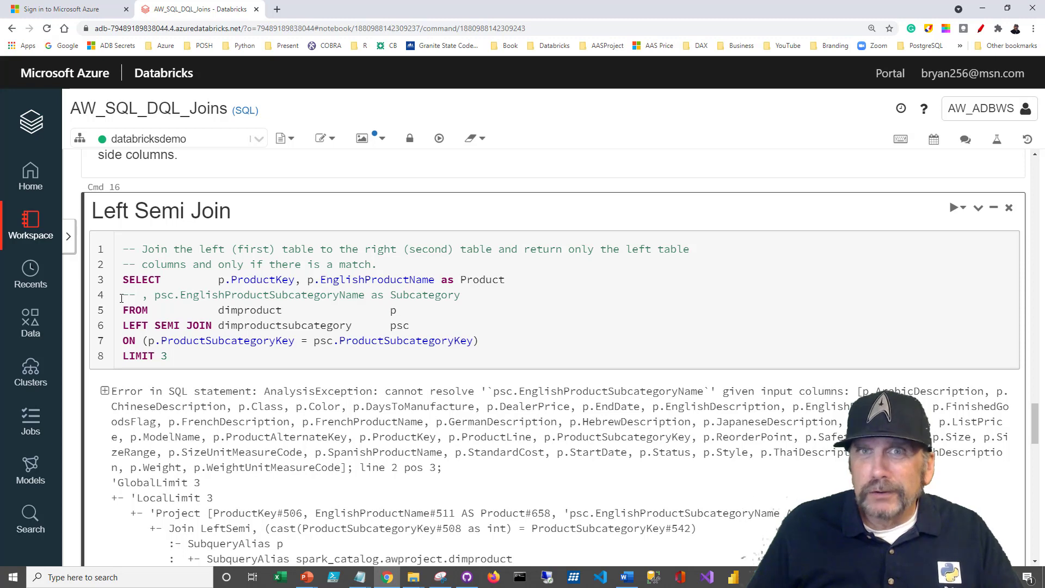
mouse_move(126, 366)
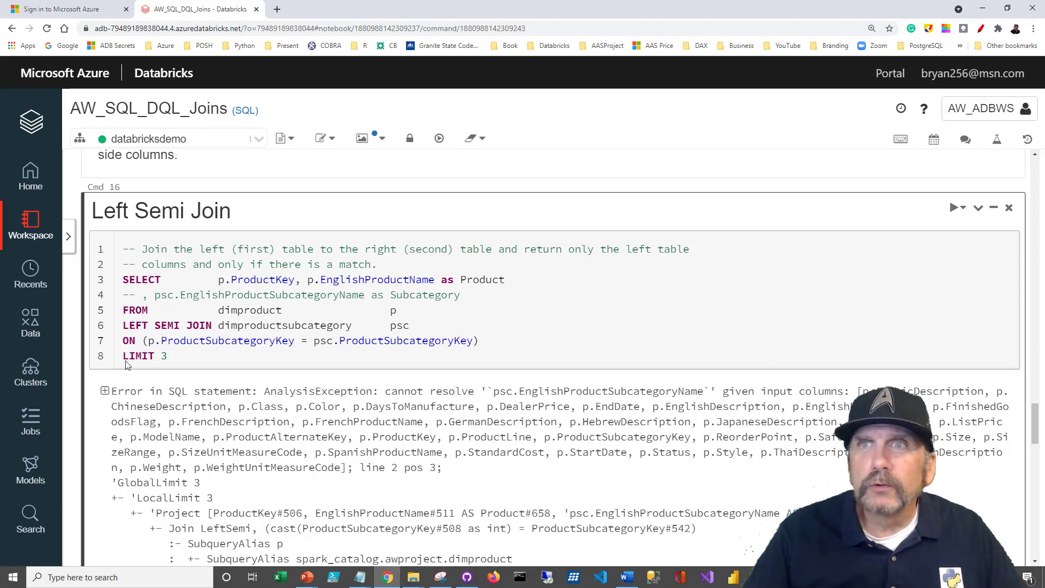
scroll(down, 3)
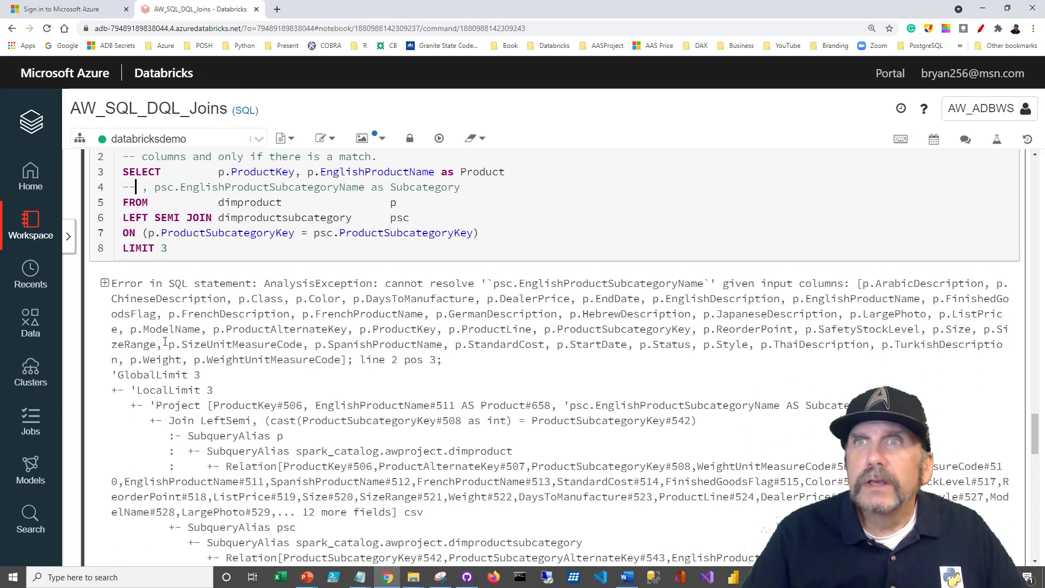
scroll(down, 3)
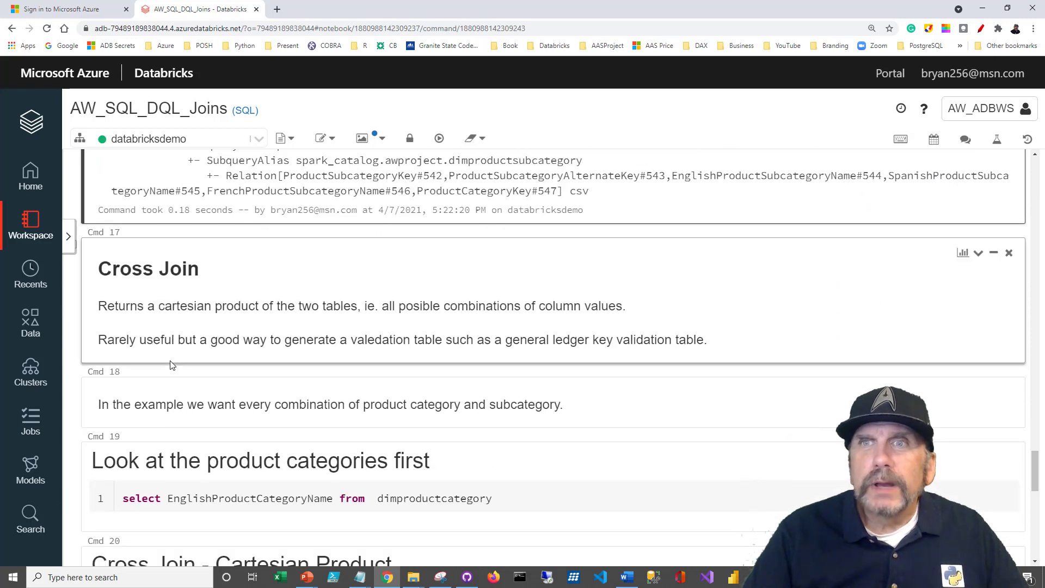
mouse_move(146, 359)
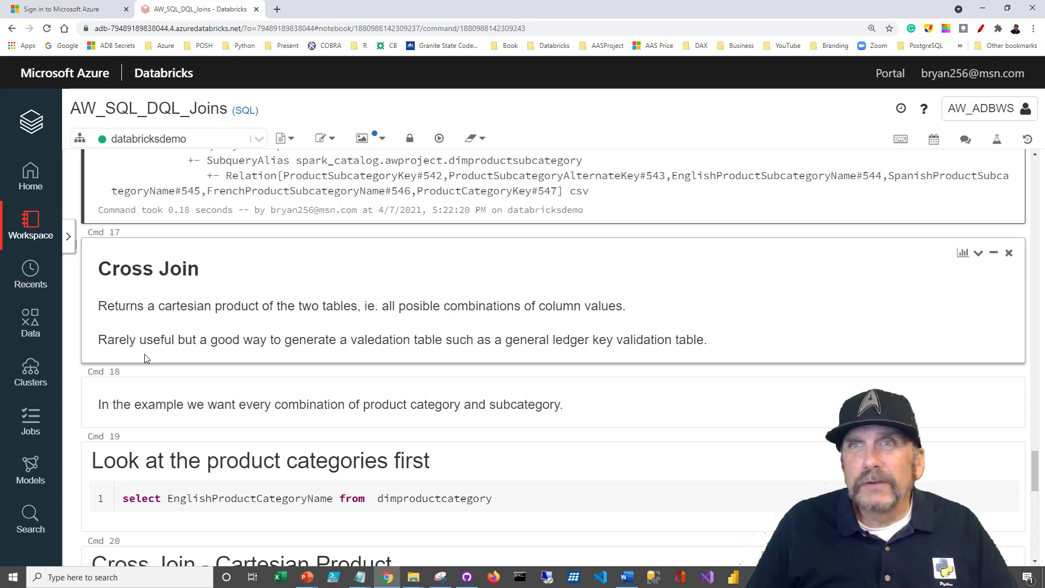
- Scroll down to the Cross Join markdown and its product categories query cell
scroll(down, 3)
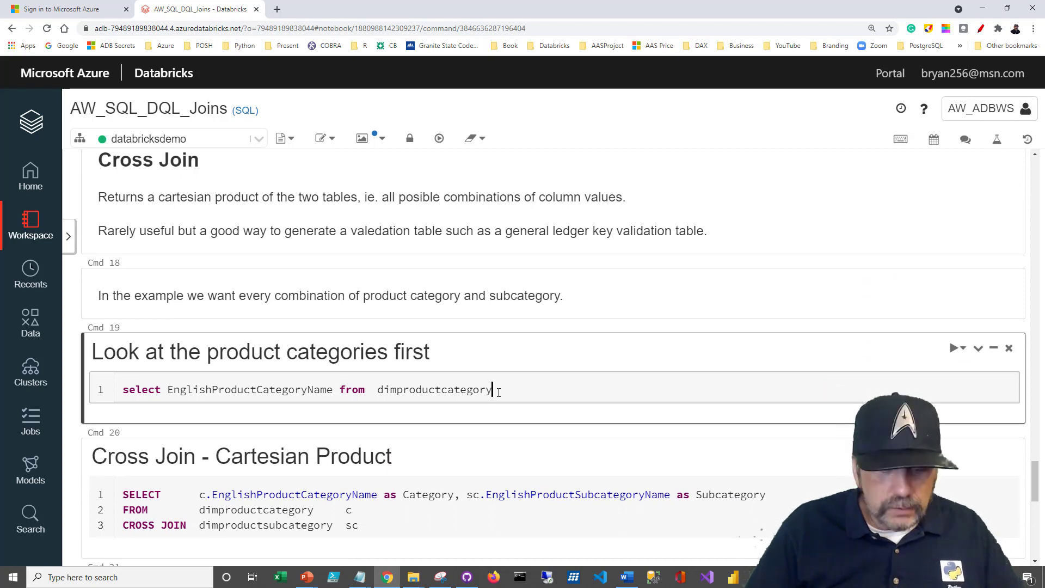
- Run the categories query, listing the four product categories
click(954, 348)
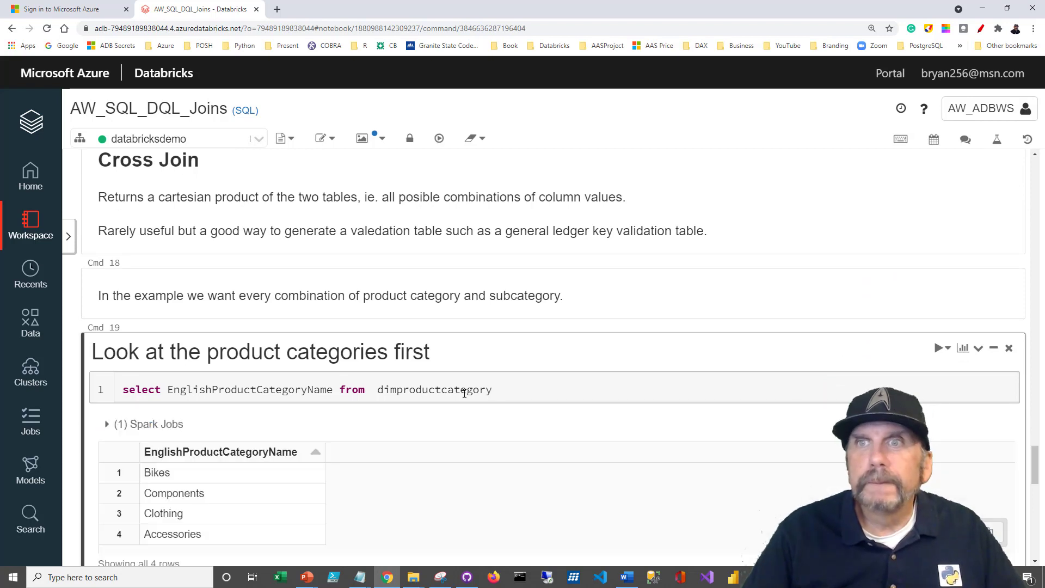
scroll(down, 3)
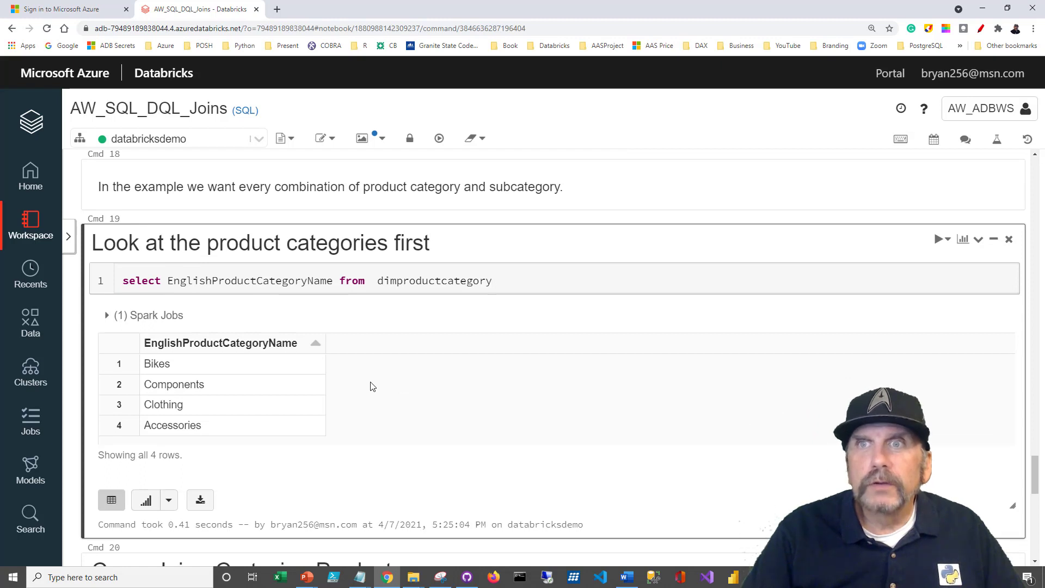
scroll(down, 3)
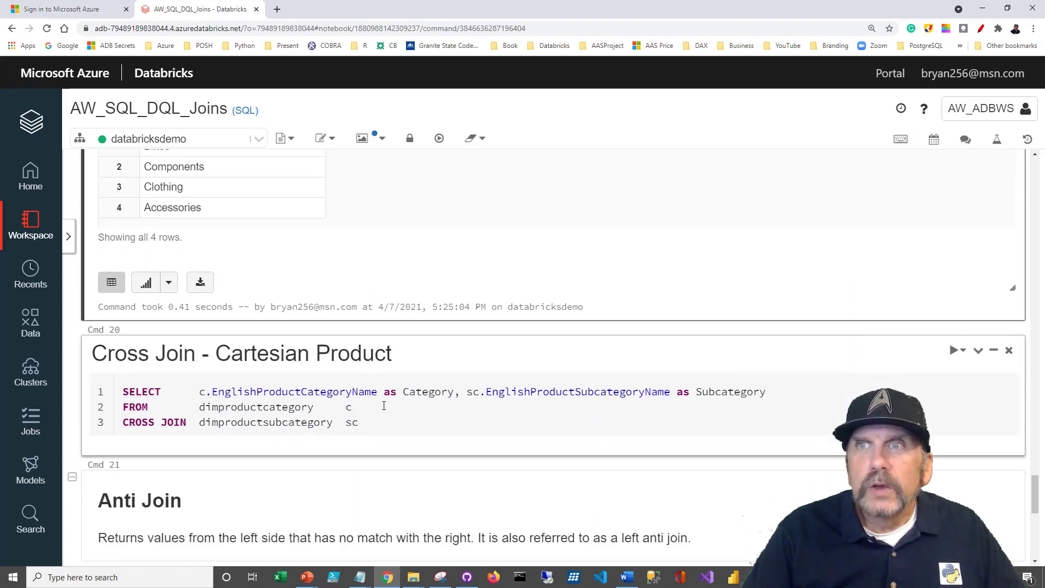
scroll(down, 3)
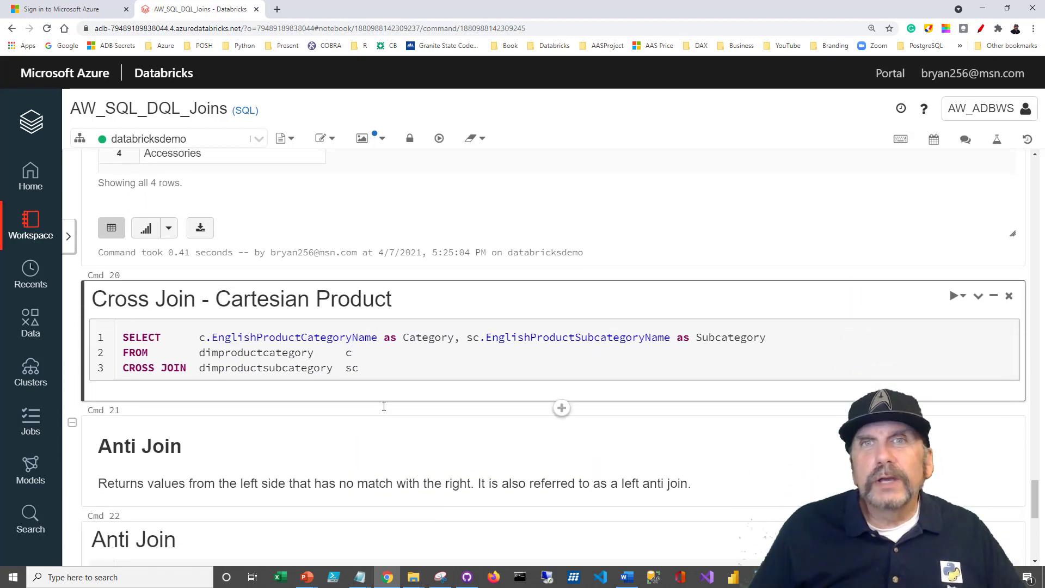
- Run the cross join of category and subcategory aliases, returning 148 combinations
click(350, 353)
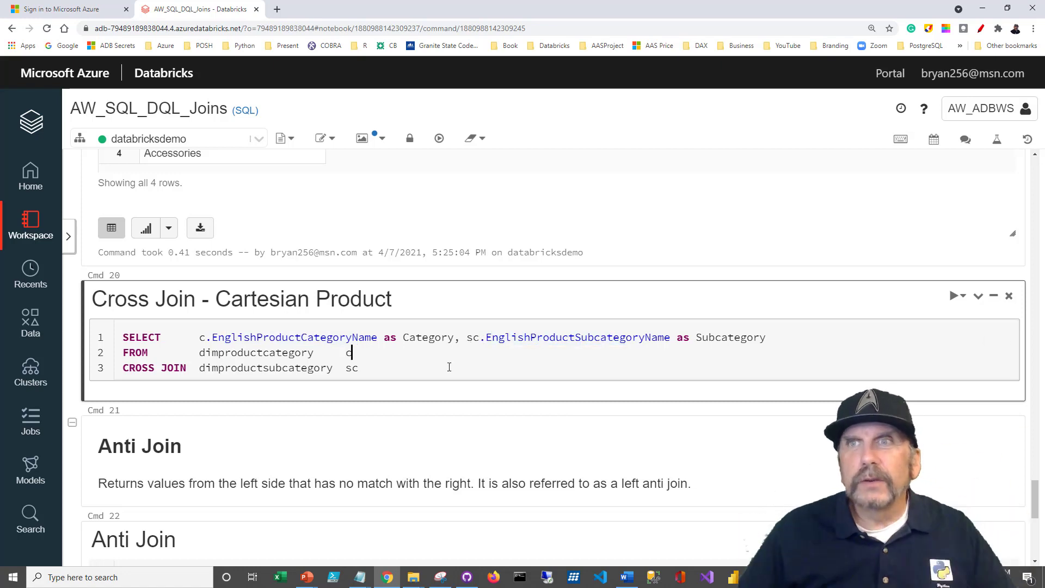
click(360, 368)
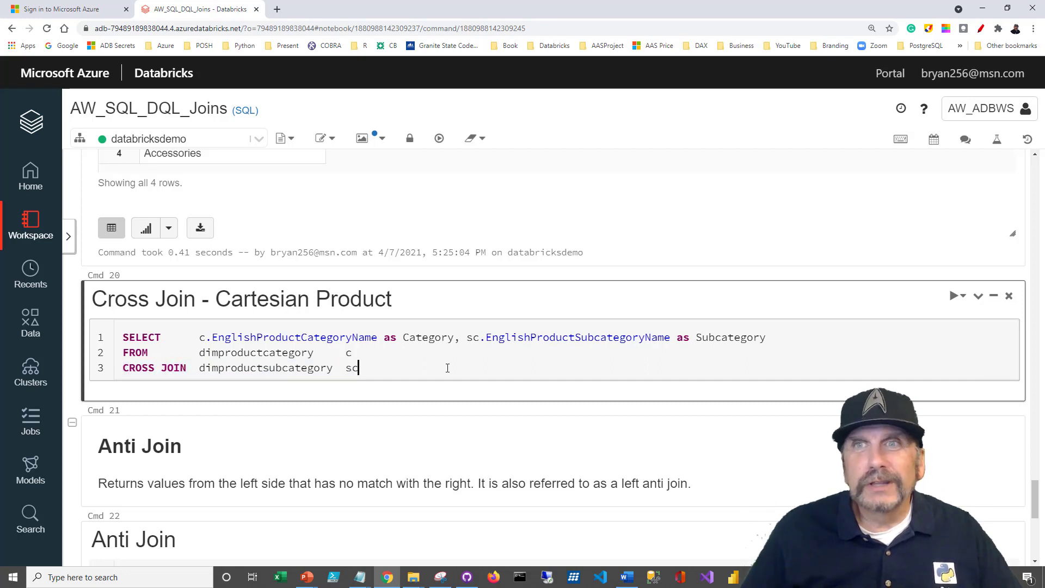
click(954, 296)
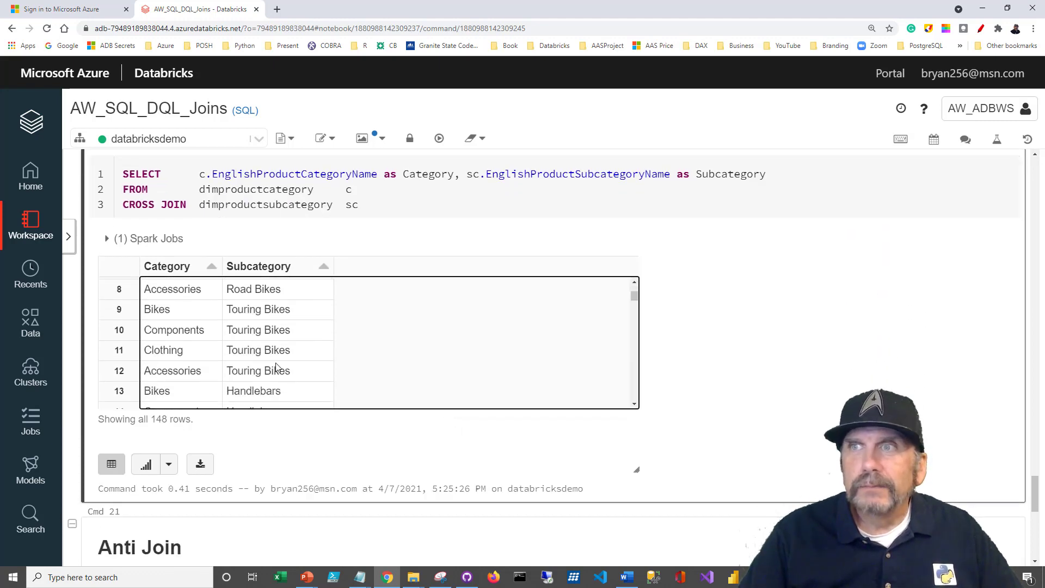
scroll(down, 3)
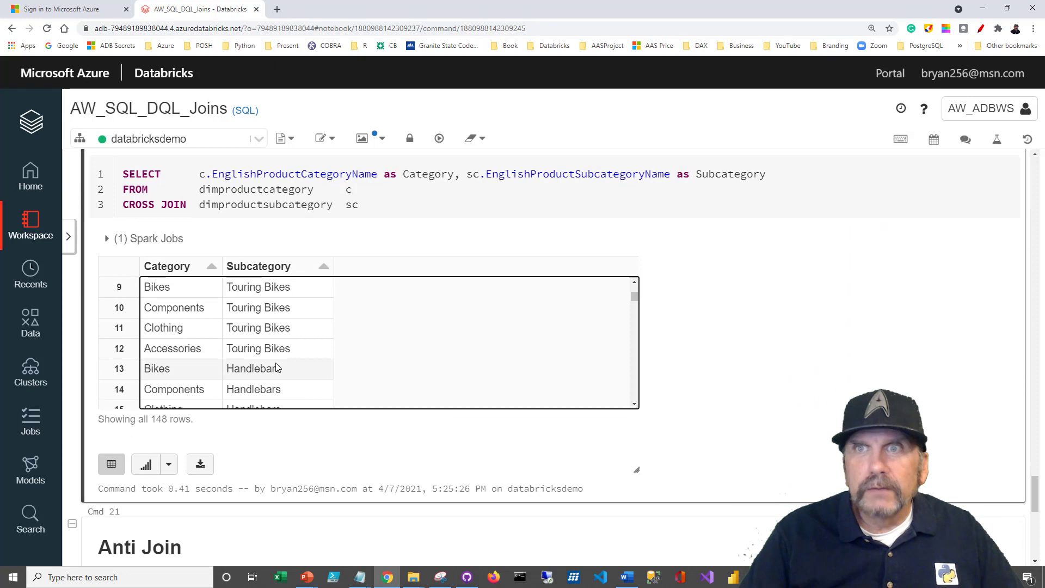
scroll(down, 3)
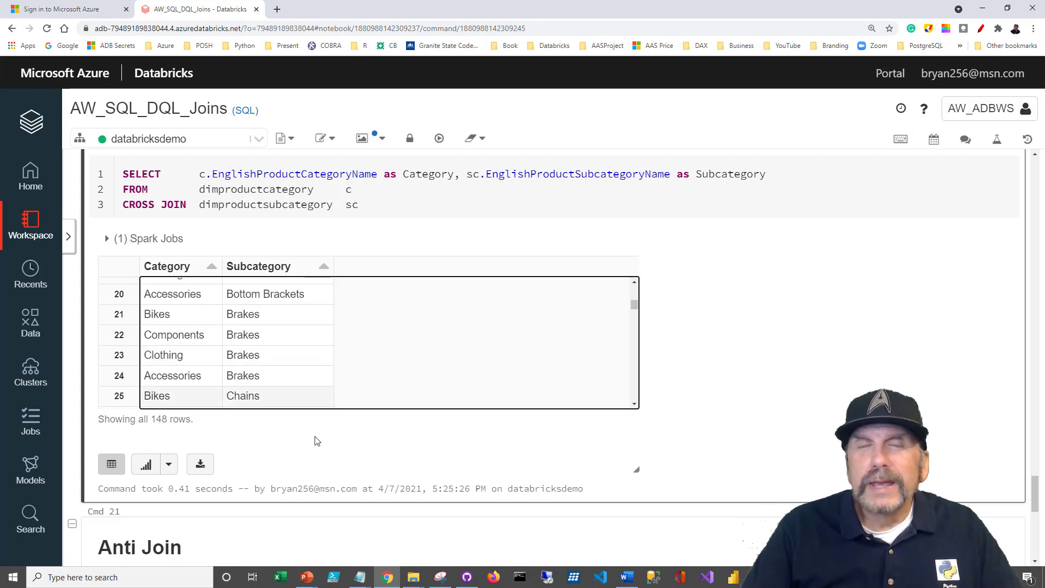
scroll(down, 3)
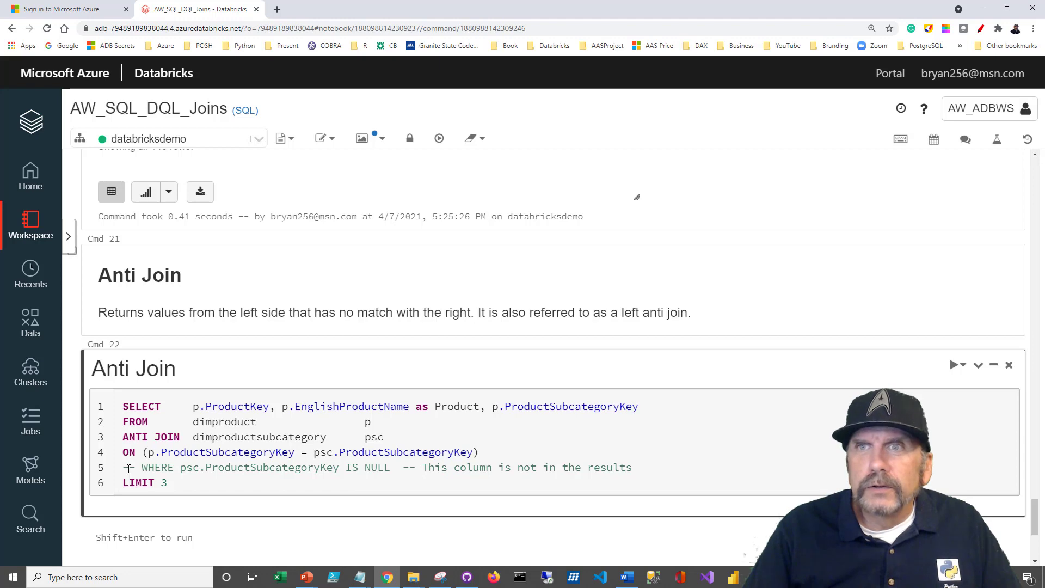
- Run the anti join with the WHERE ... IS NULL filter enabled, hitting an unresolved subcategory key error, and highlight the SELECT columns
key(Shift+Enter)
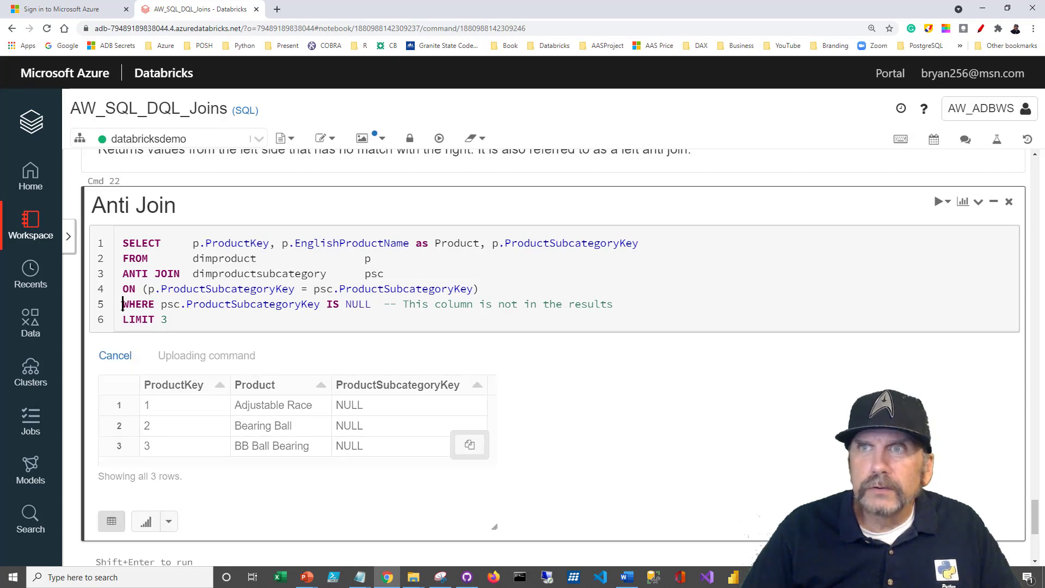
click(939, 202)
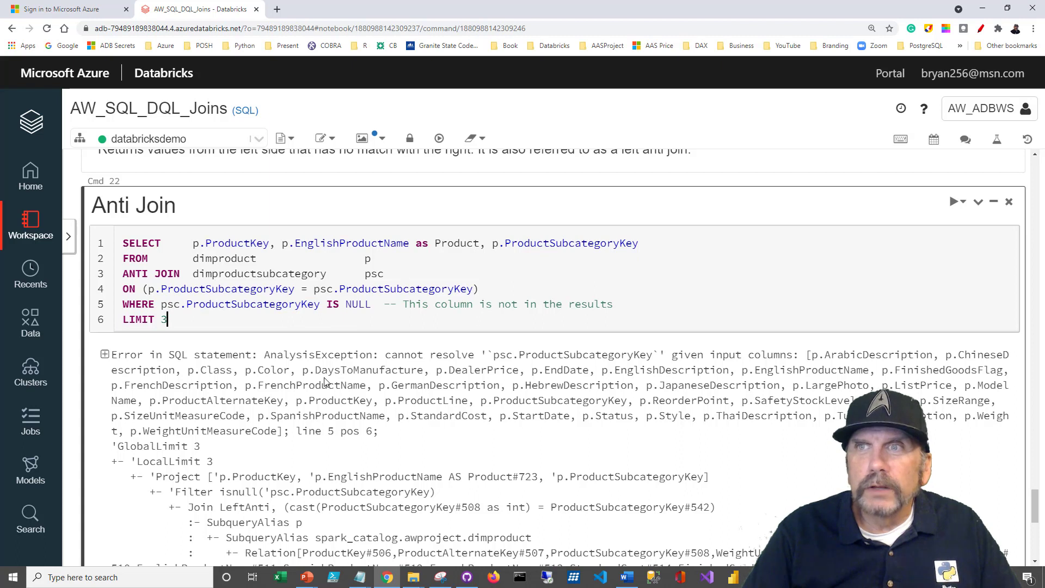
scroll(down, 3)
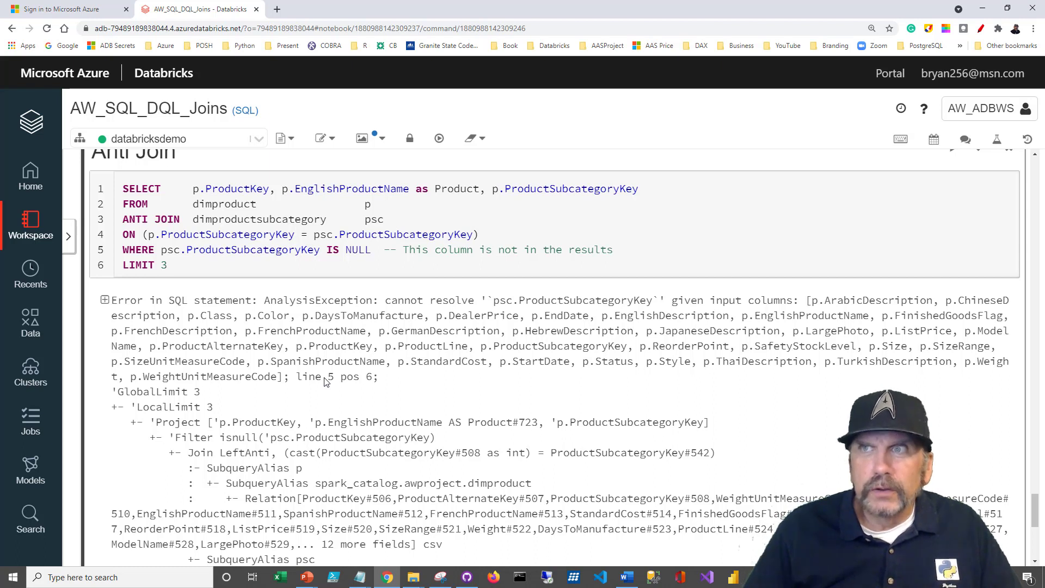
drag(188, 188, 638, 188)
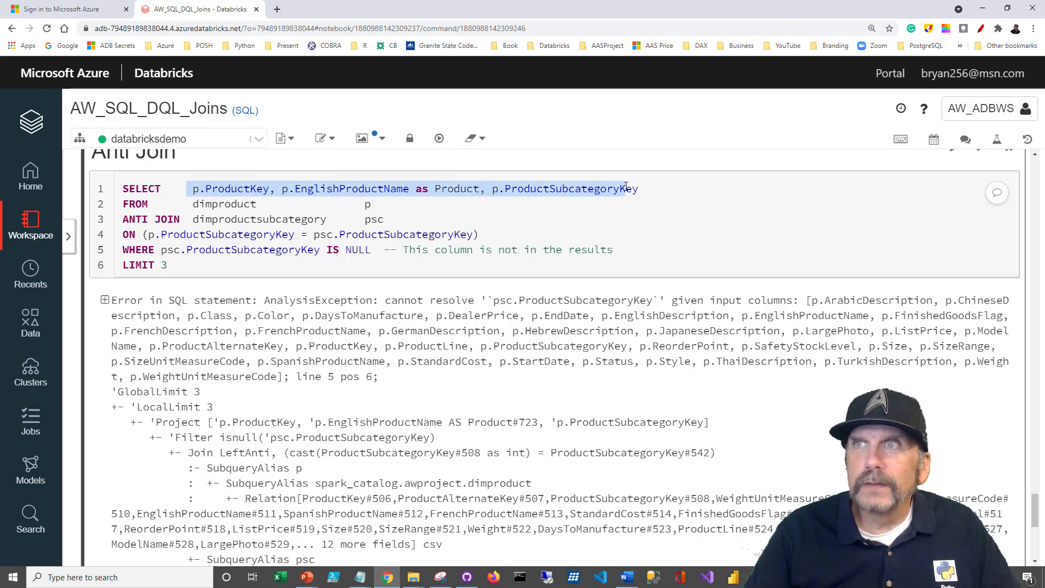